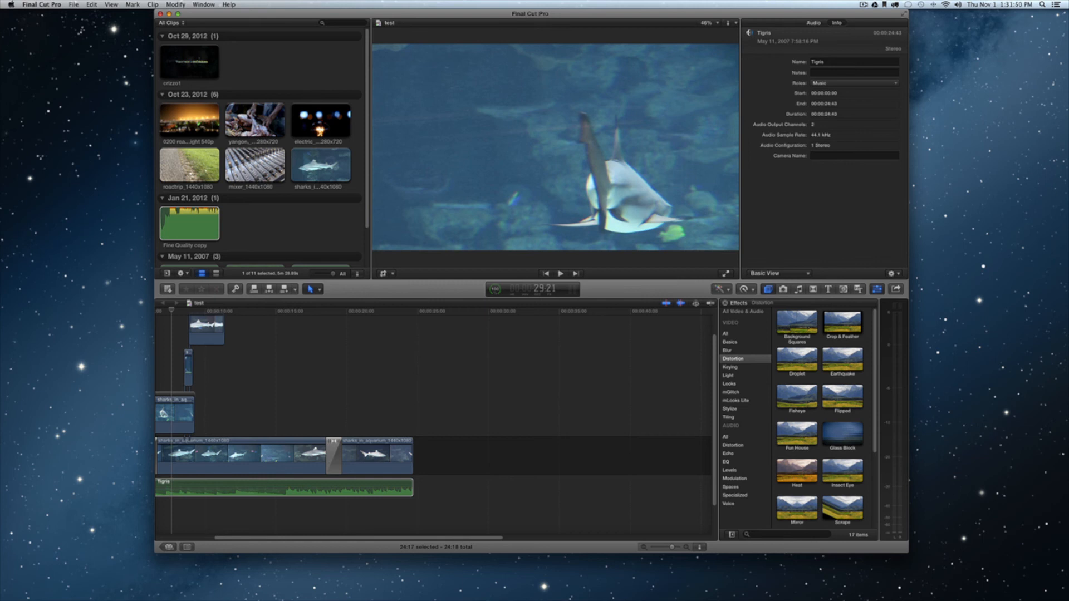
{"action": "mouse_move", "coordinate": [892, 289]}
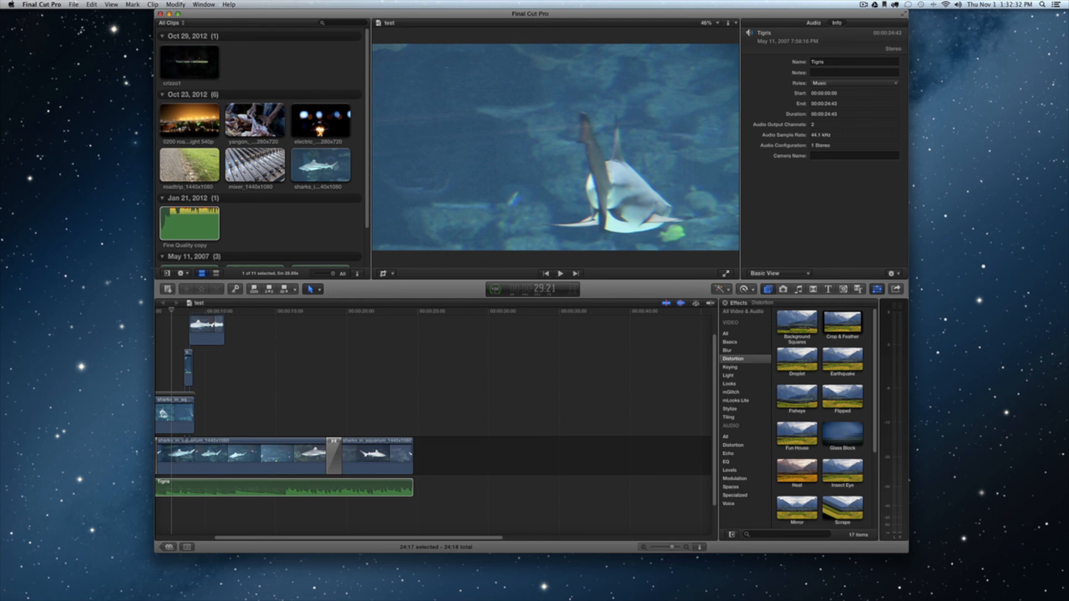
Open the share destinations manager, select DVD and delete it from the list.
{"action": "left_click", "coordinate": [895, 288]}
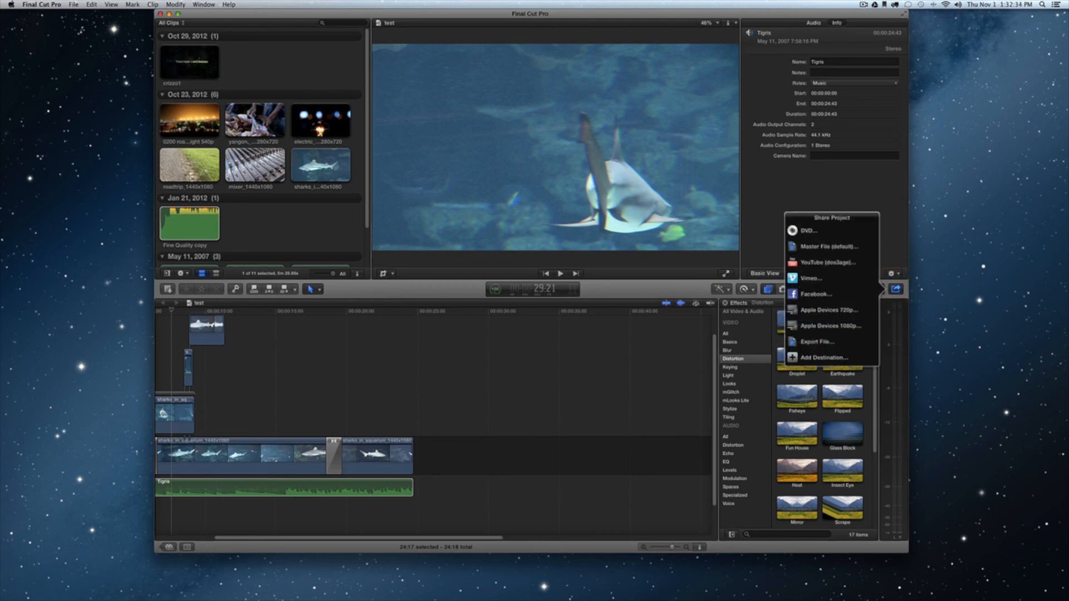
{"action": "mouse_move", "coordinate": [810, 231]}
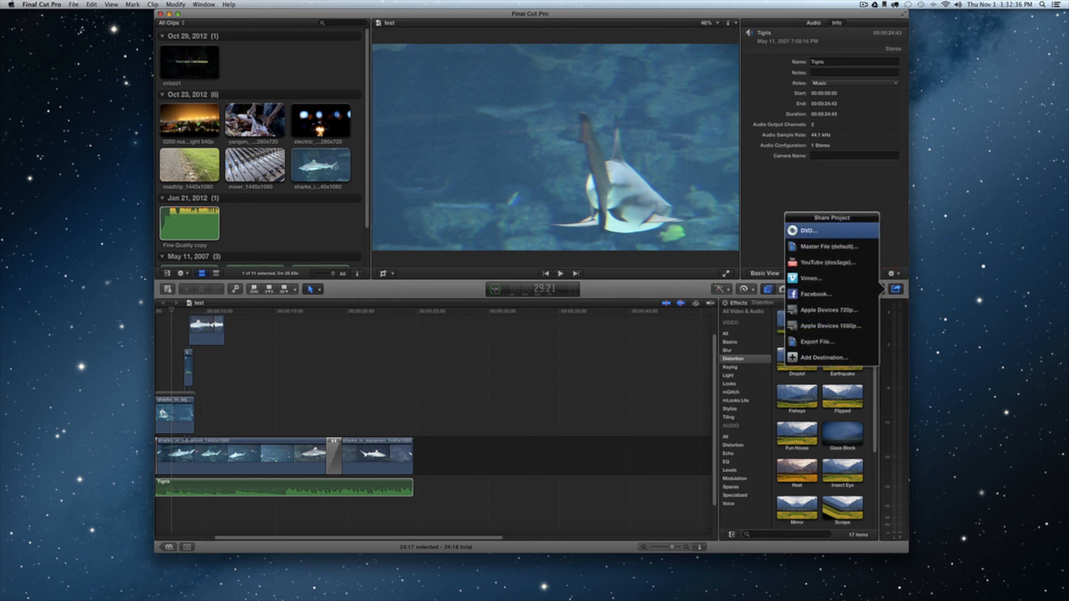
{"action": "mouse_move", "coordinate": [829, 262]}
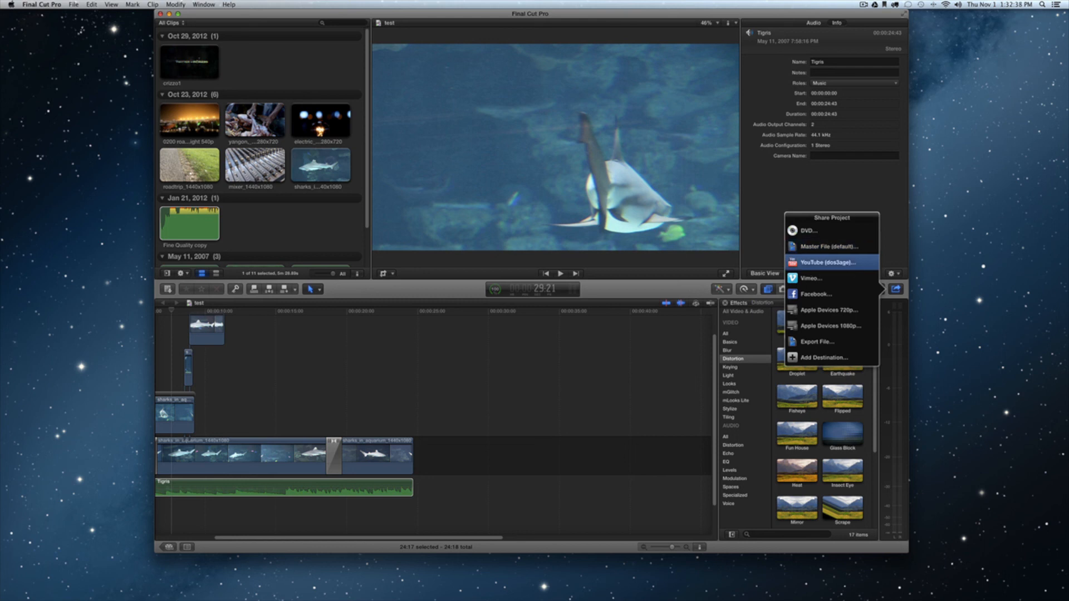
{"action": "mouse_move", "coordinate": [827, 310]}
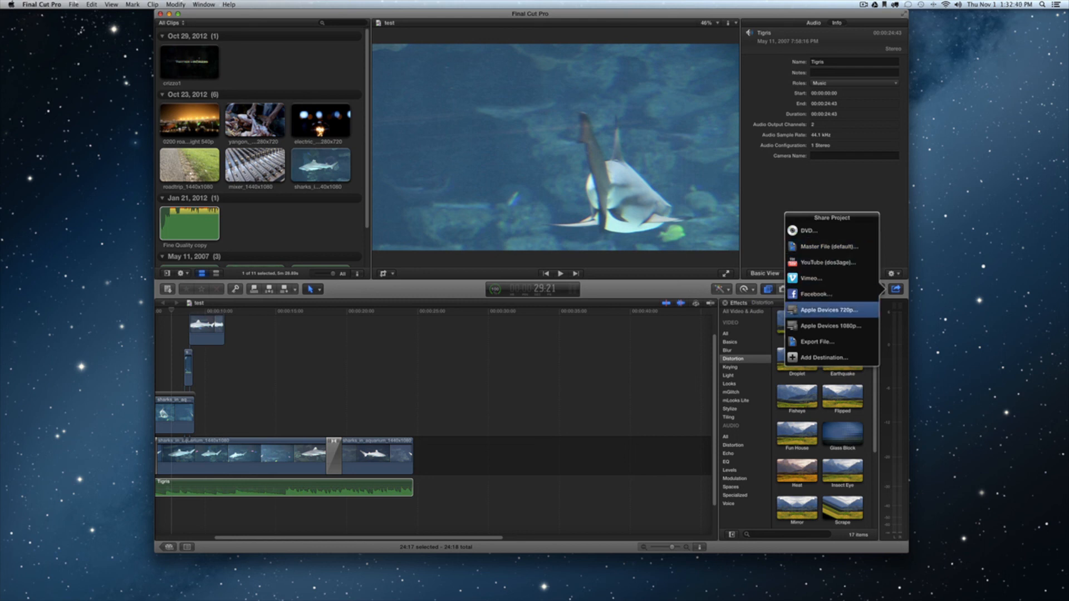
{"action": "mouse_move", "coordinate": [830, 342]}
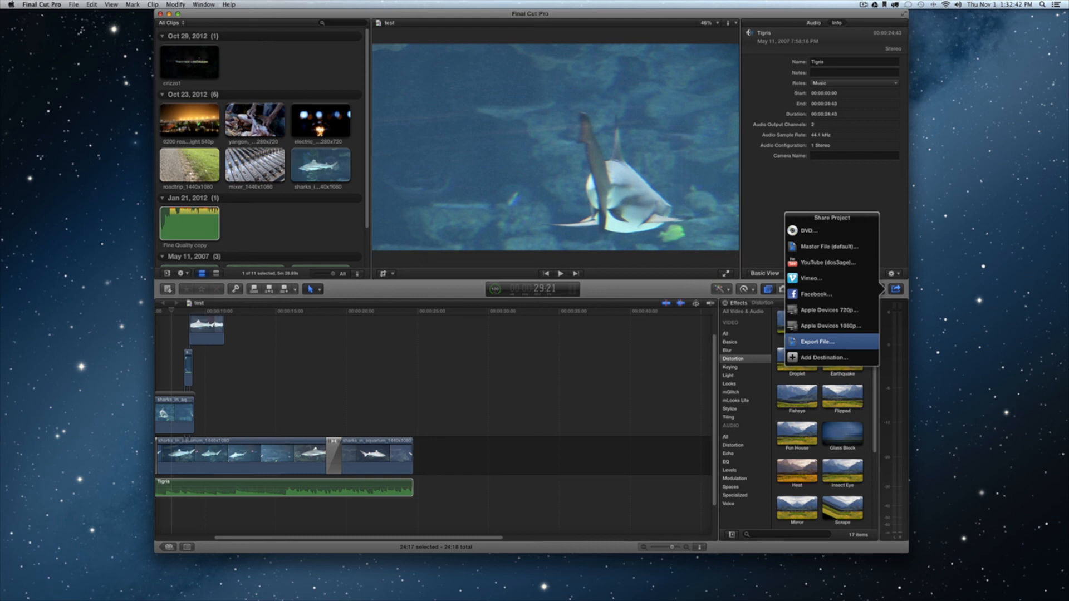
{"action": "mouse_move", "coordinate": [825, 357]}
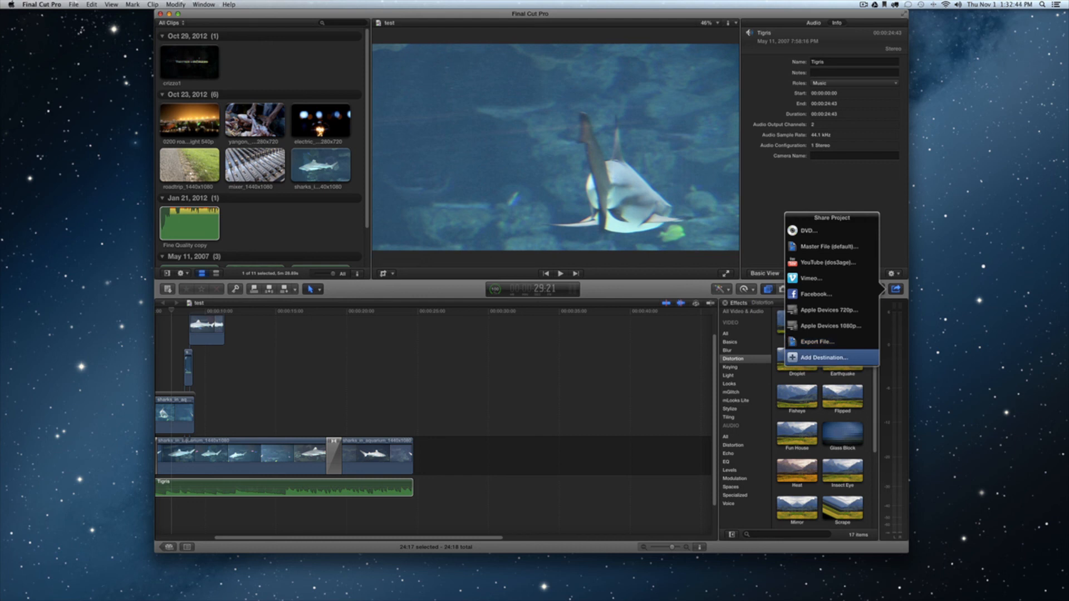
{"action": "left_click", "coordinate": [823, 358]}
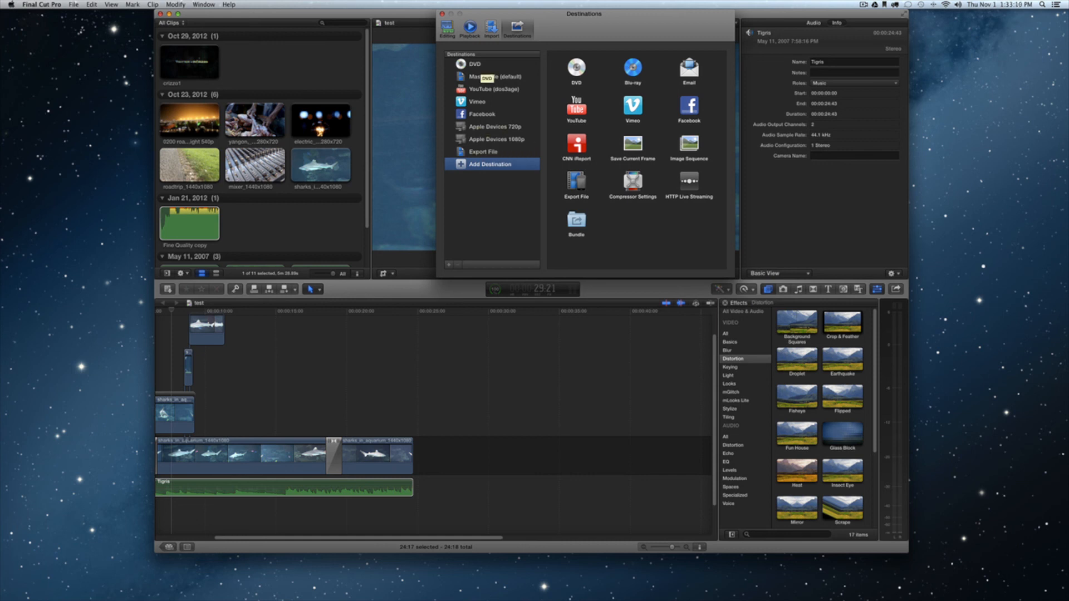
{"action": "left_click", "coordinate": [474, 63]}
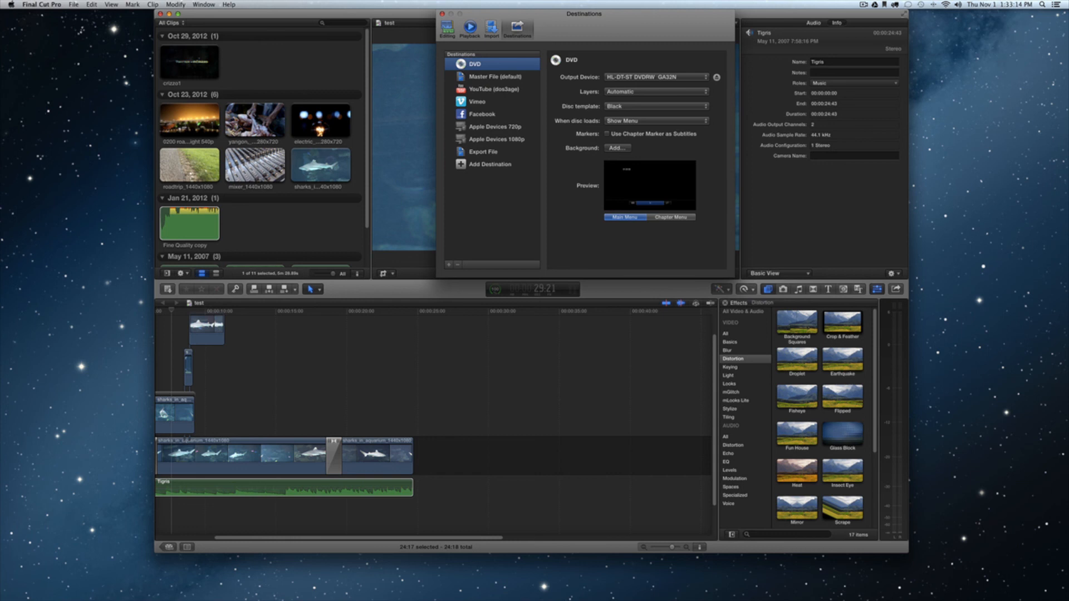
{"action": "left_click", "coordinate": [489, 164]}
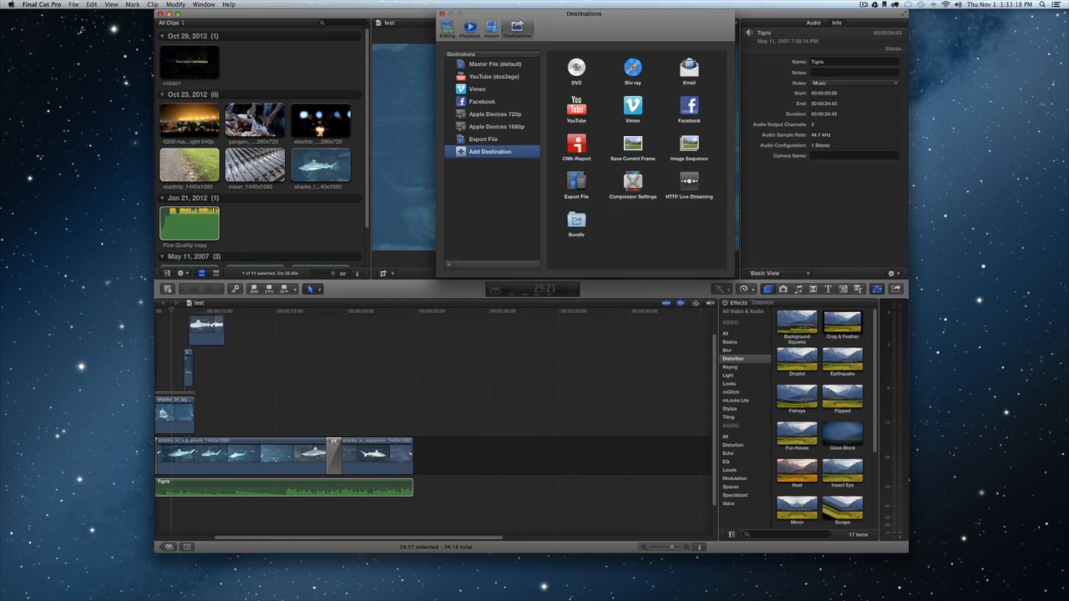
Close the Destinations window and reopen the Share menu to confirm DVD is gone.
{"action": "left_click", "coordinate": [896, 289]}
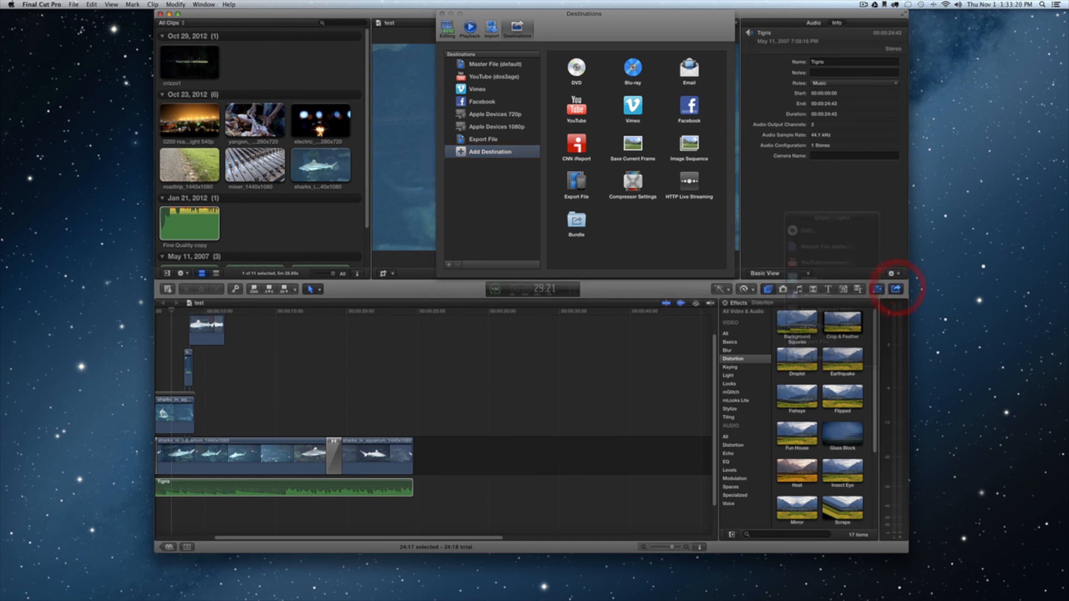
{"action": "left_click", "coordinate": [895, 288]}
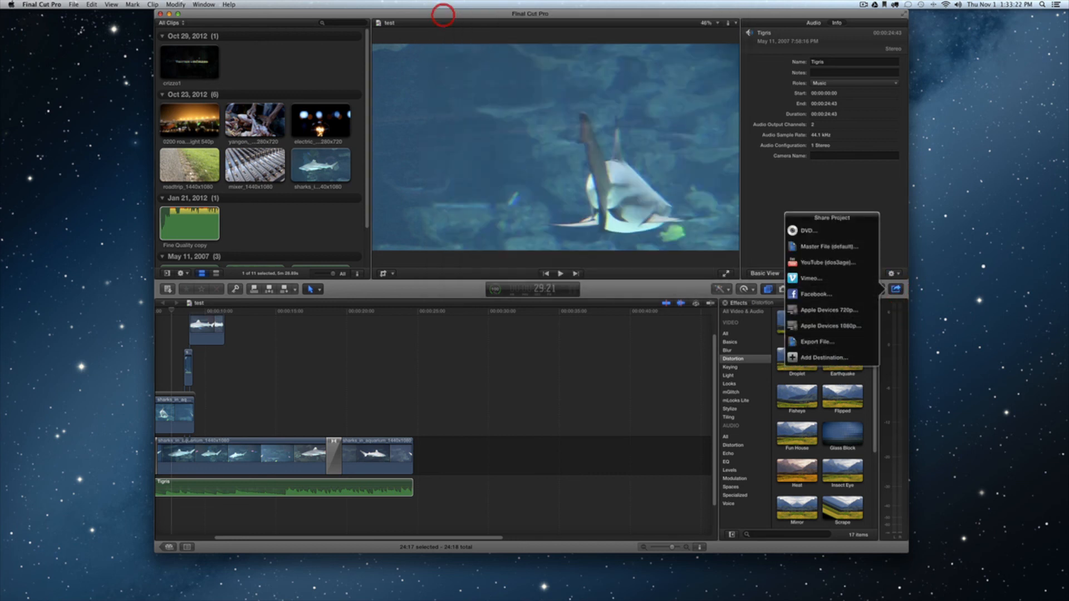
{"action": "left_click", "coordinate": [895, 288]}
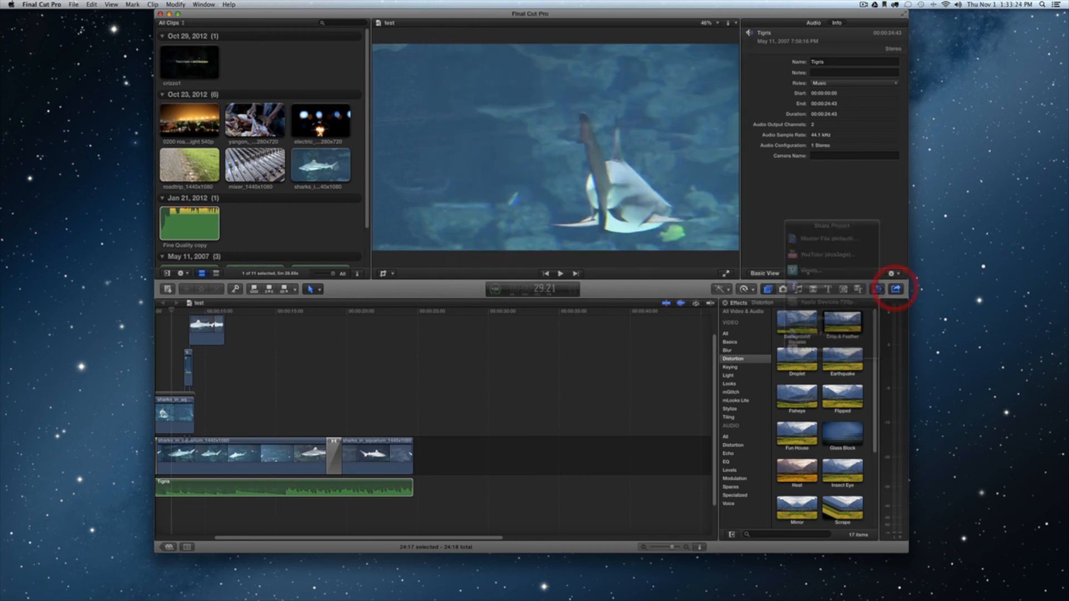
{"action": "left_click", "coordinate": [895, 289]}
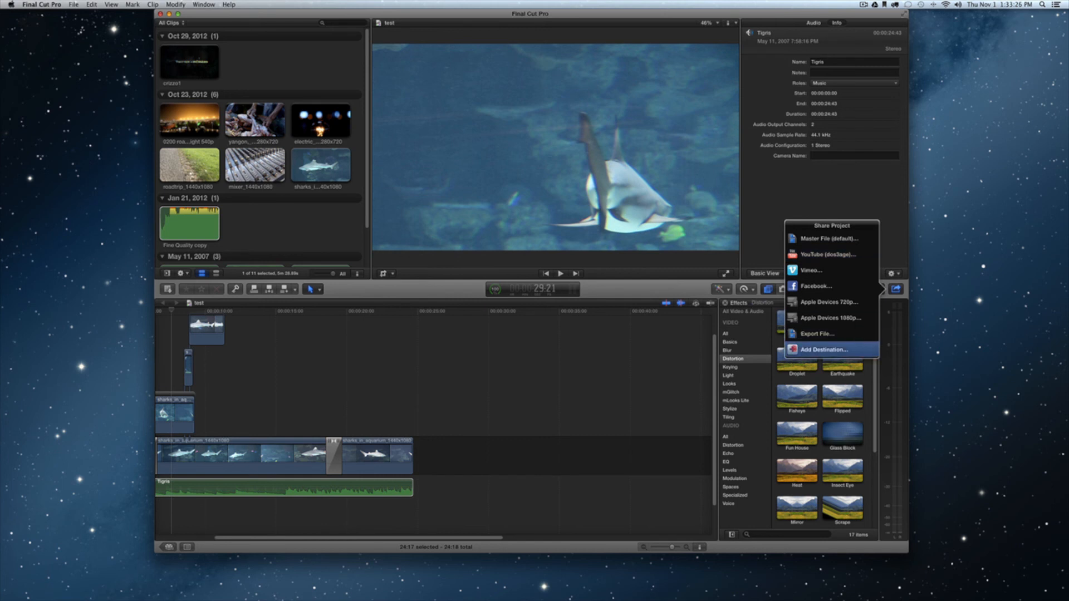
{"action": "left_click", "coordinate": [823, 349]}
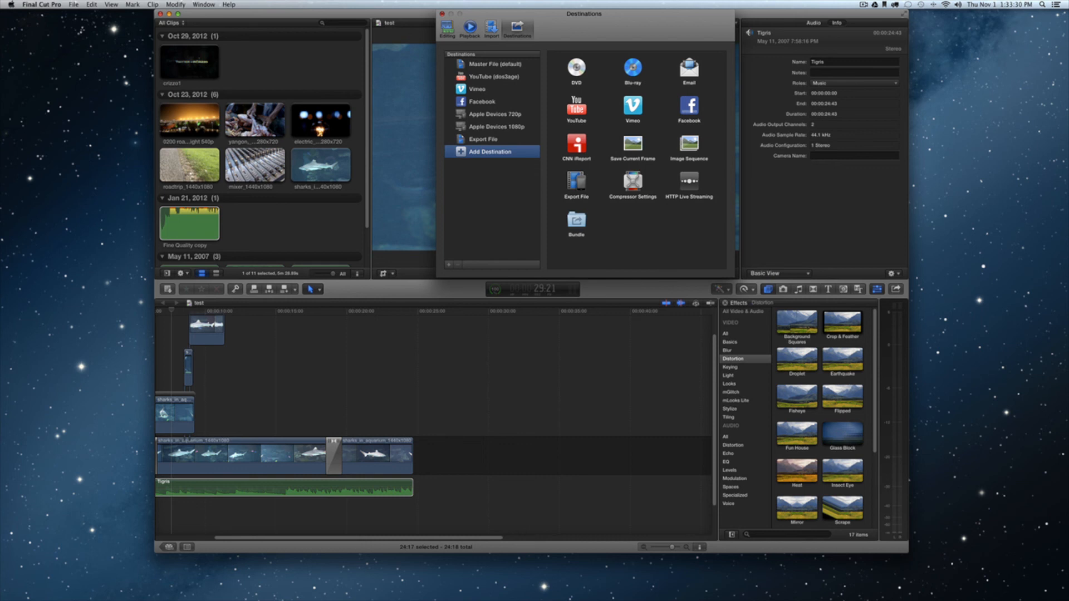
{"action": "left_click", "coordinate": [443, 13]}
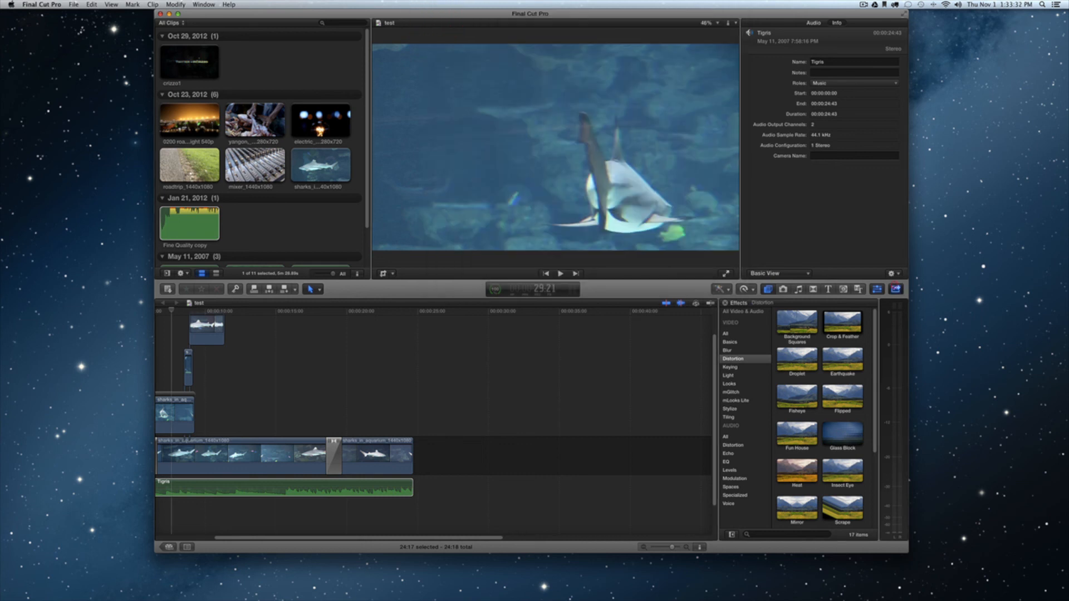
{"action": "left_click", "coordinate": [895, 289]}
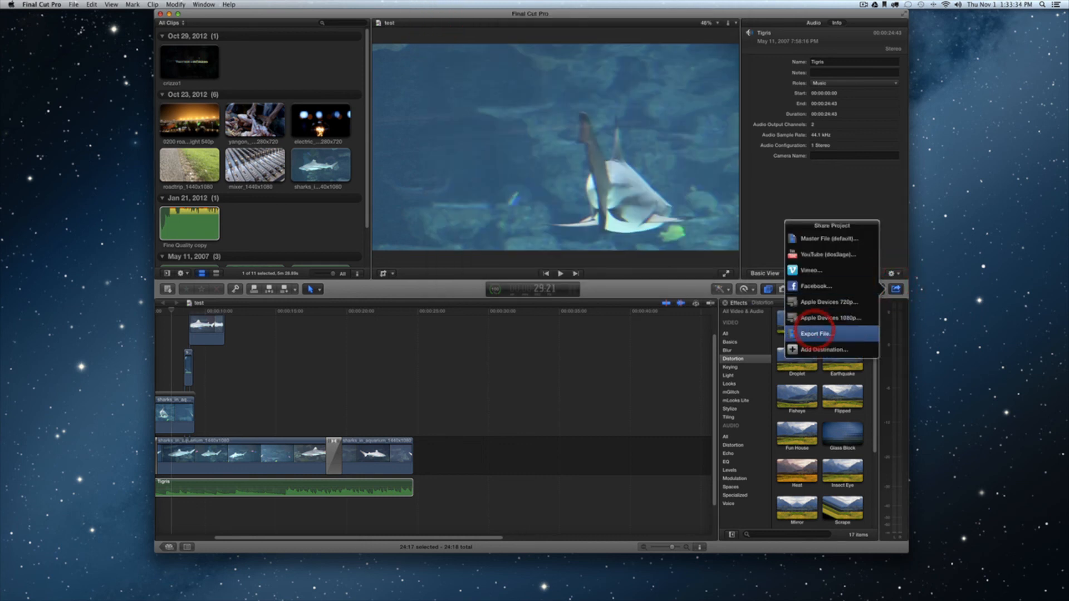
Start an Export File share and set its title to 'CRiZZO.net'.
{"action": "left_click", "coordinate": [813, 333]}
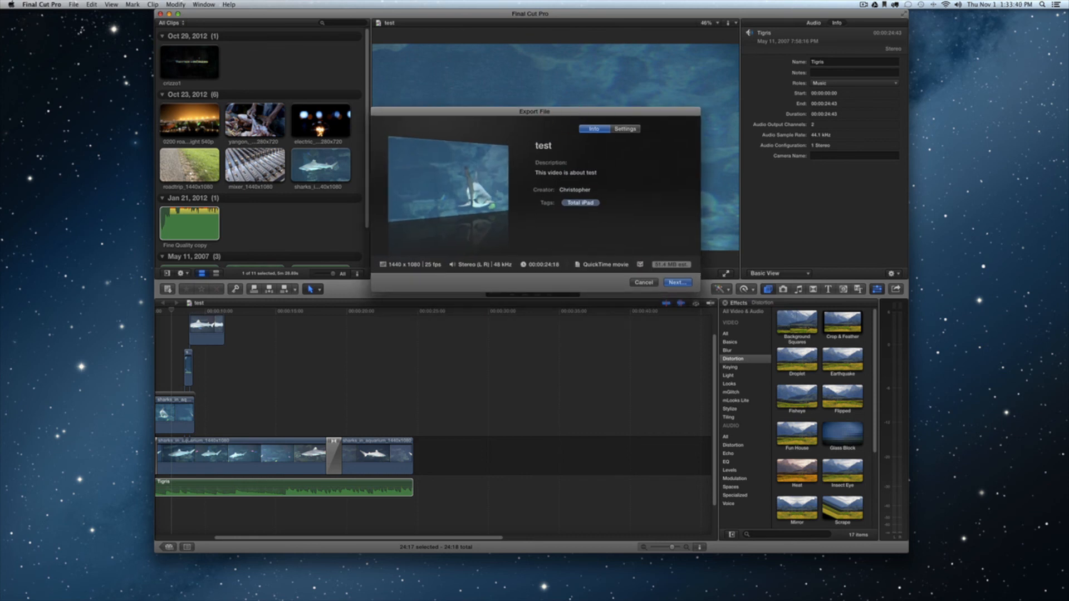
{"action": "left_click", "coordinate": [610, 145]}
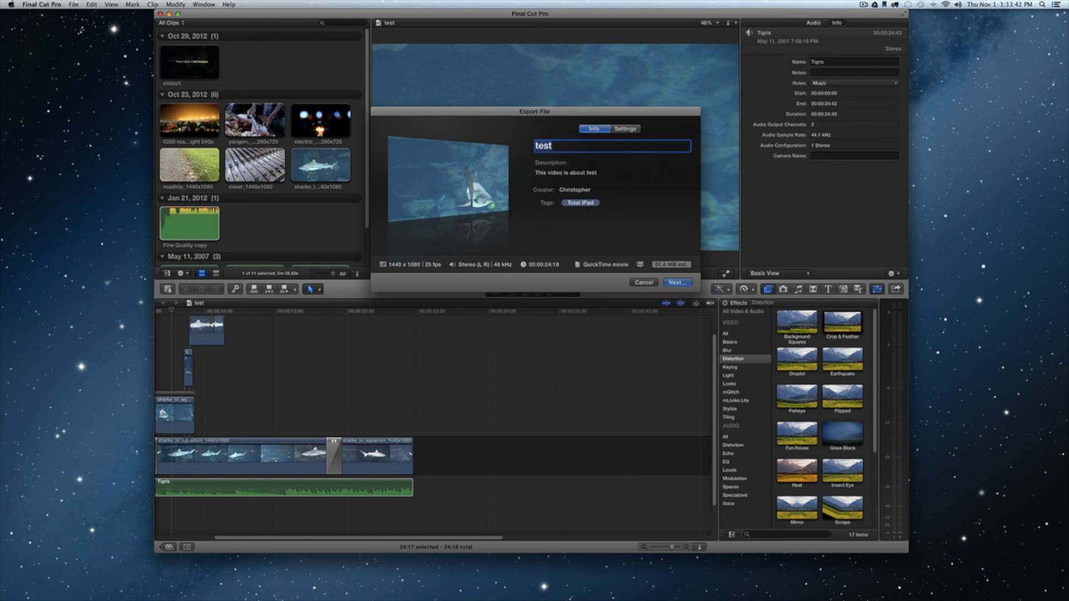
{"action": "type", "text": "CRiZ"}
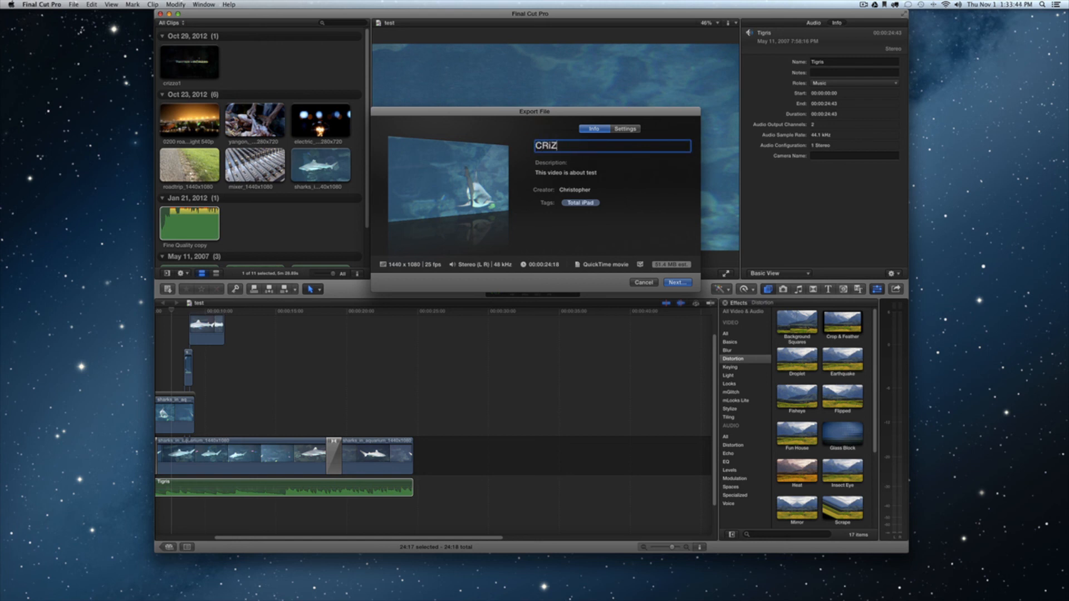
{"action": "type", "text": "ZO.net"}
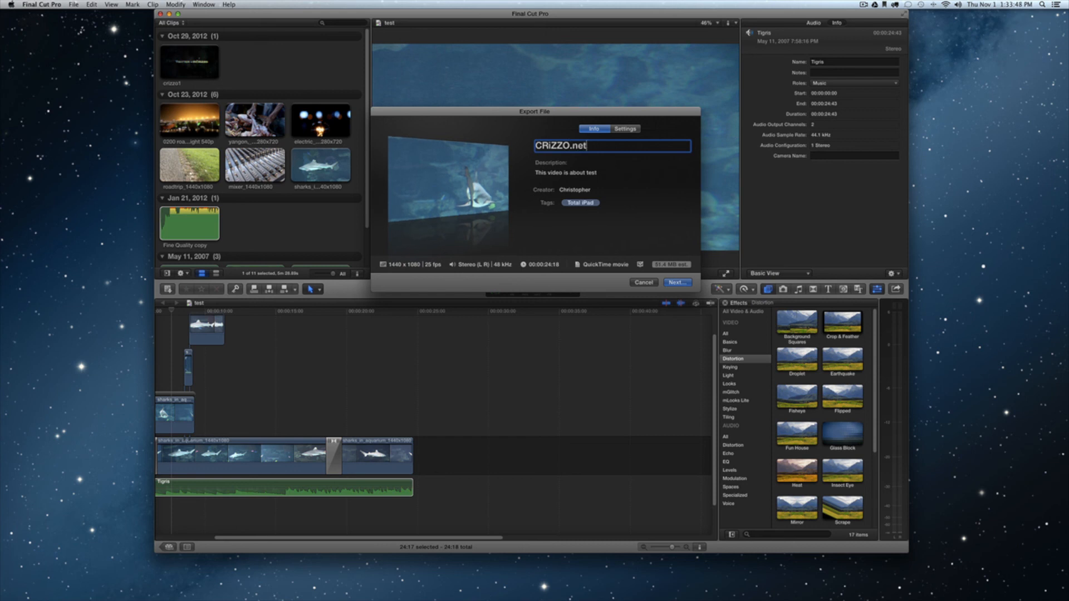
Add the tags shark, ocean and demo to the export.
{"action": "left_click", "coordinate": [611, 173]}
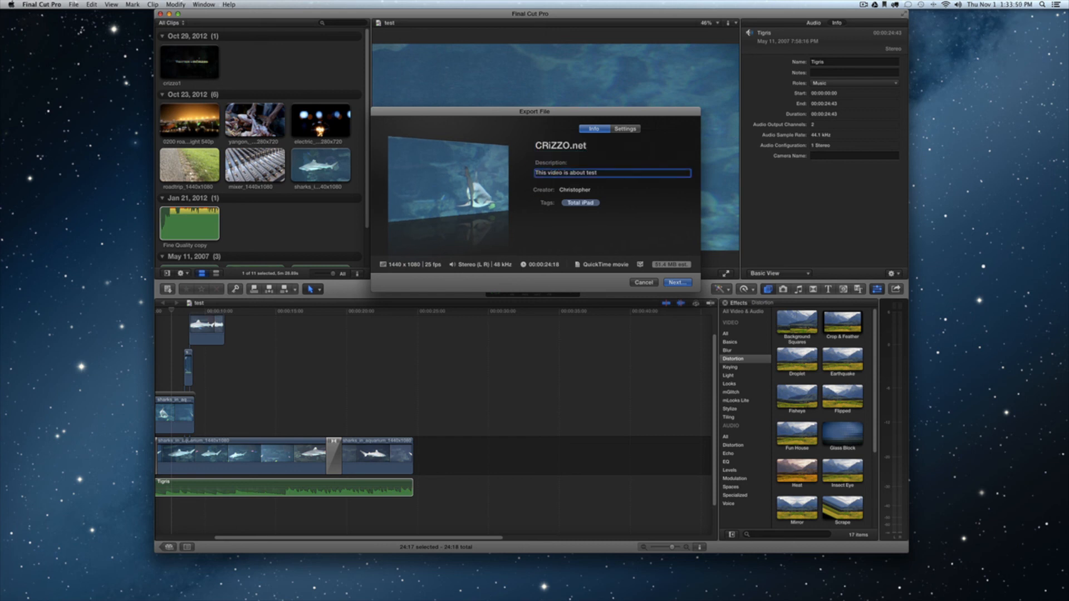
{"action": "left_click", "coordinate": [622, 189]}
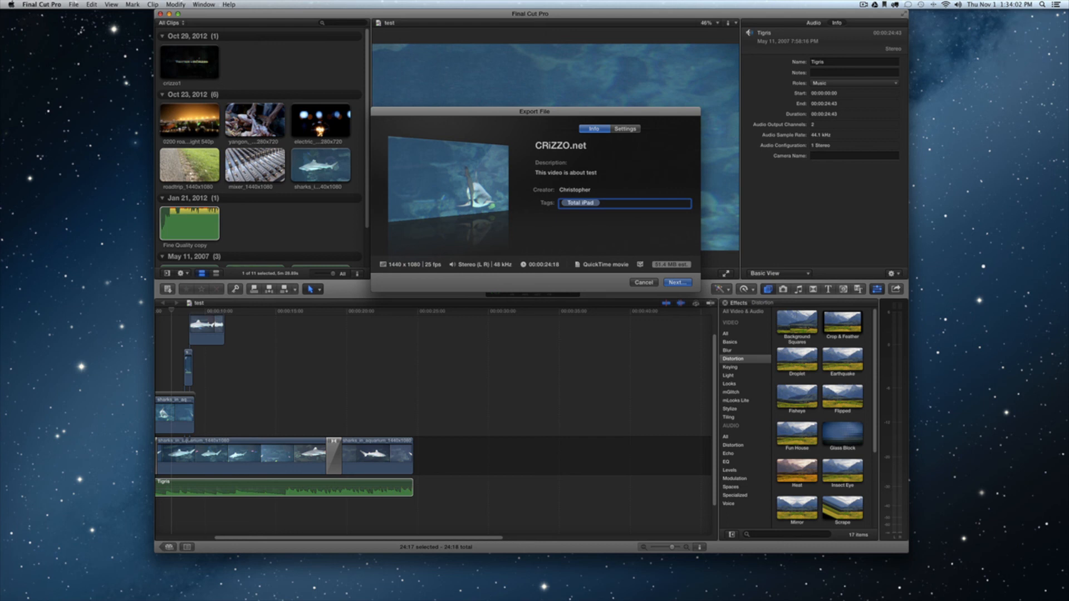
{"action": "type", "text": "shark"}
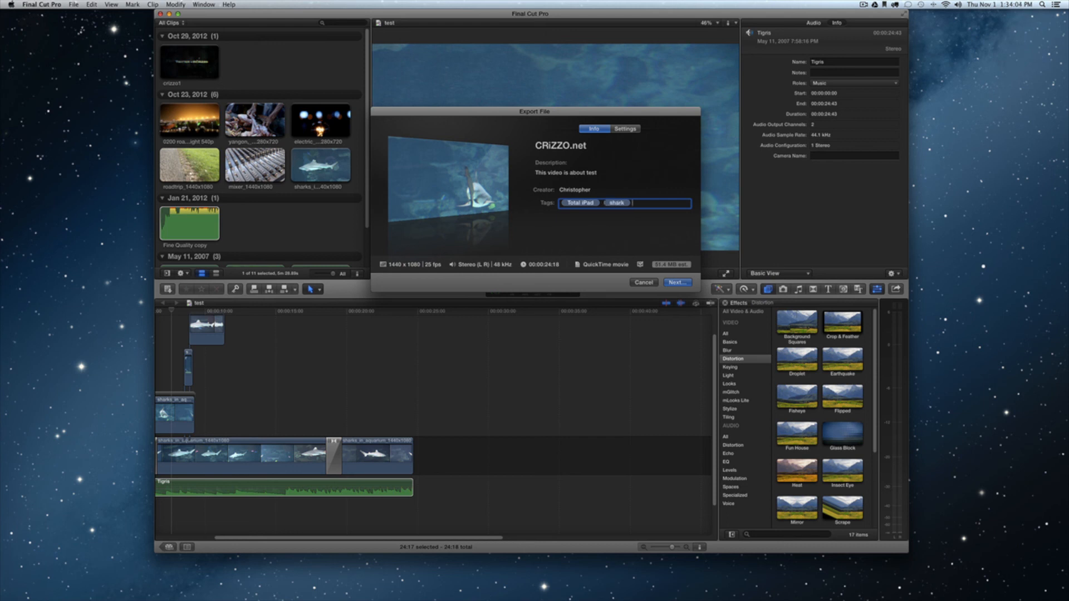
{"action": "type", "text": "ocean"}
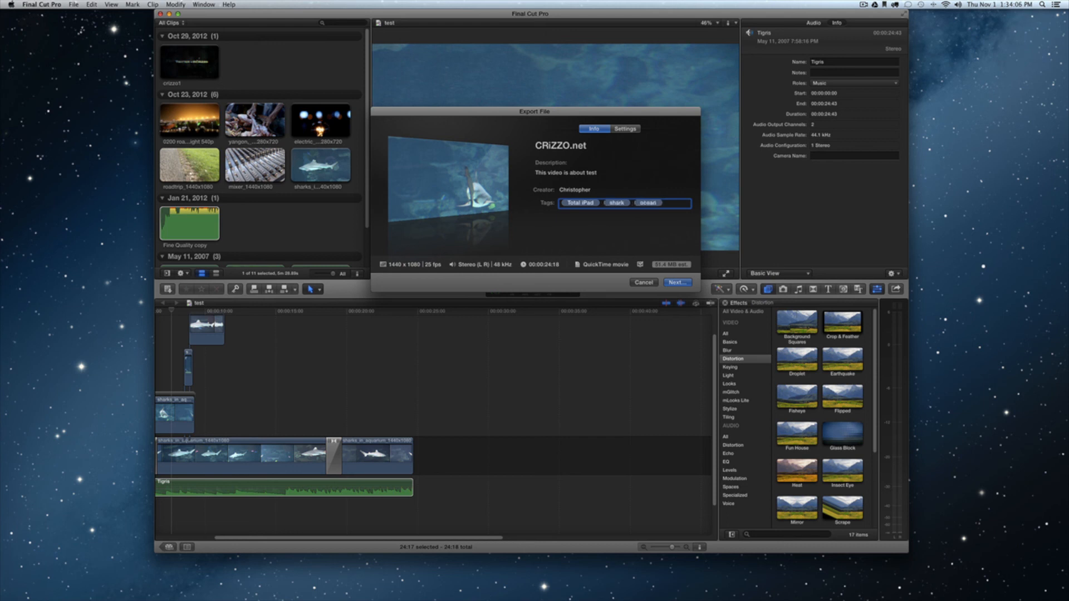
{"action": "type", "text": "demo"}
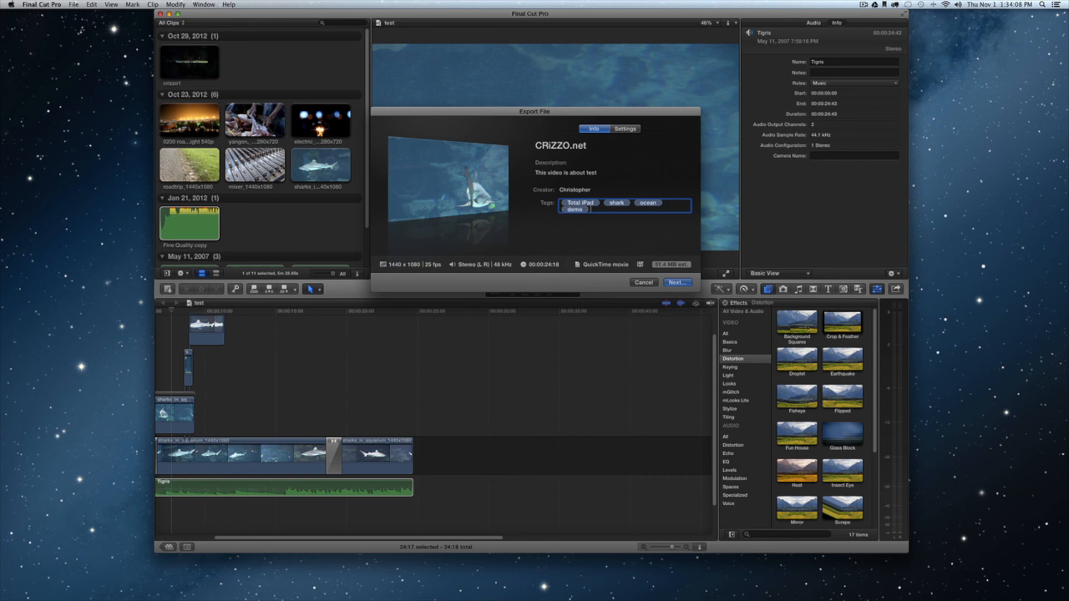
{"action": "left_click", "coordinate": [623, 129]}
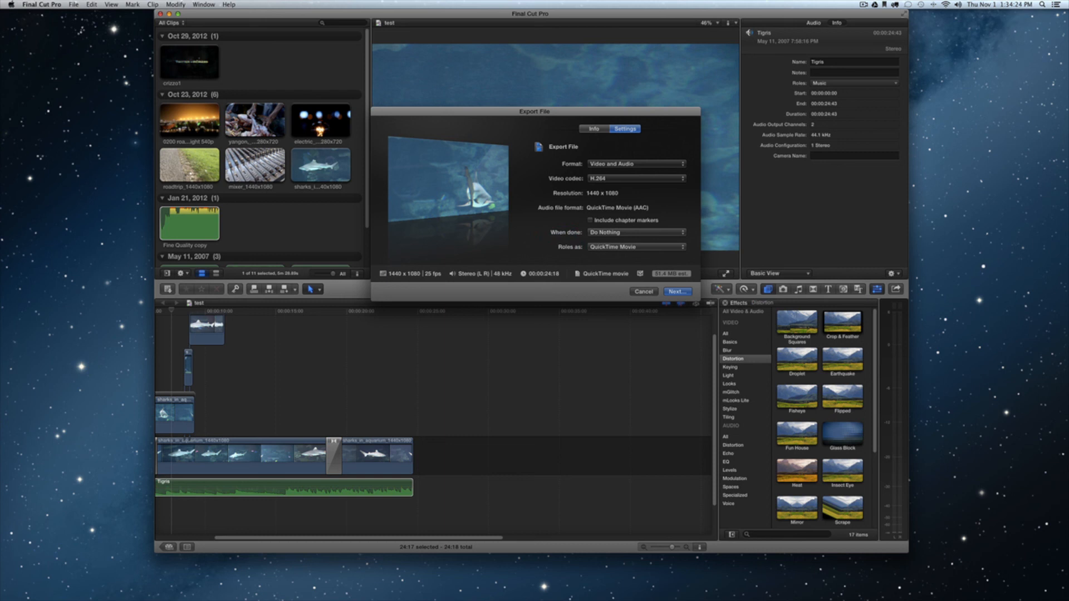
{"action": "left_click", "coordinate": [634, 164]}
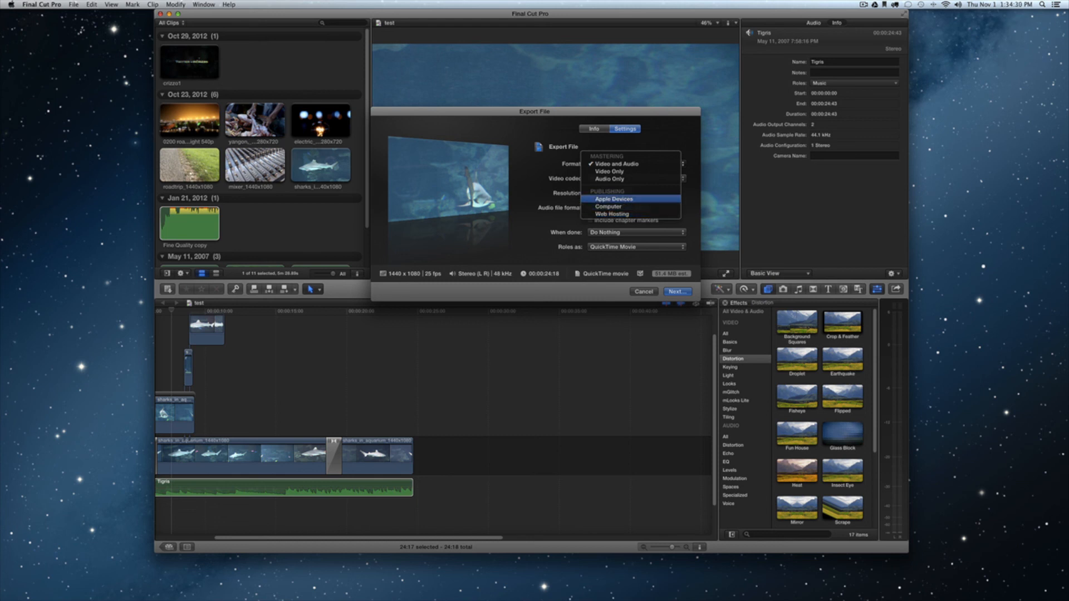
{"action": "left_click", "coordinate": [613, 198]}
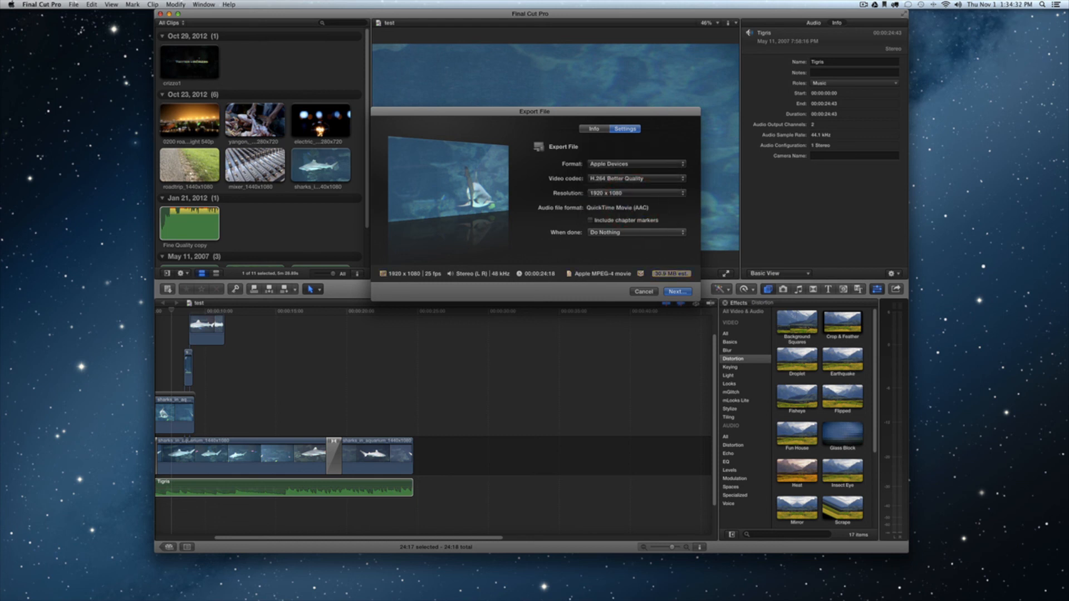
{"action": "left_click", "coordinate": [634, 192]}
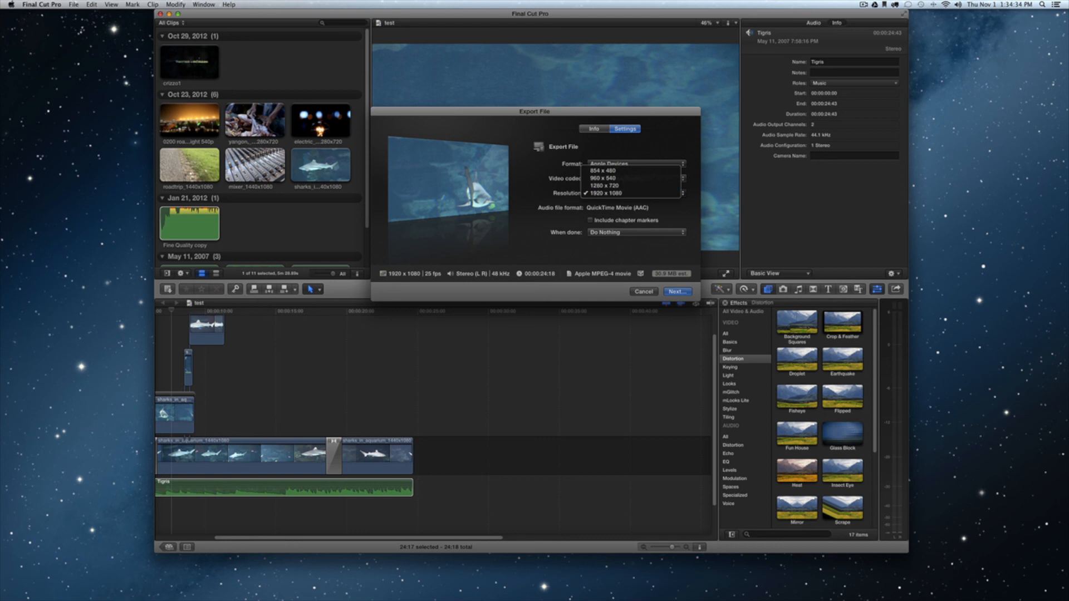
{"action": "left_click", "coordinate": [634, 178]}
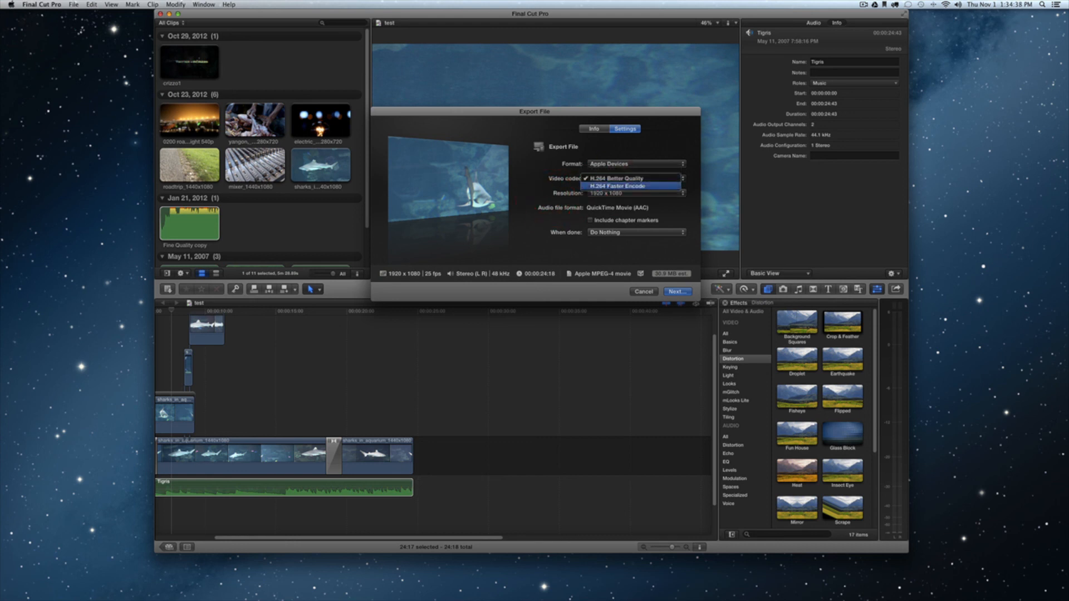
{"action": "left_click", "coordinate": [632, 179]}
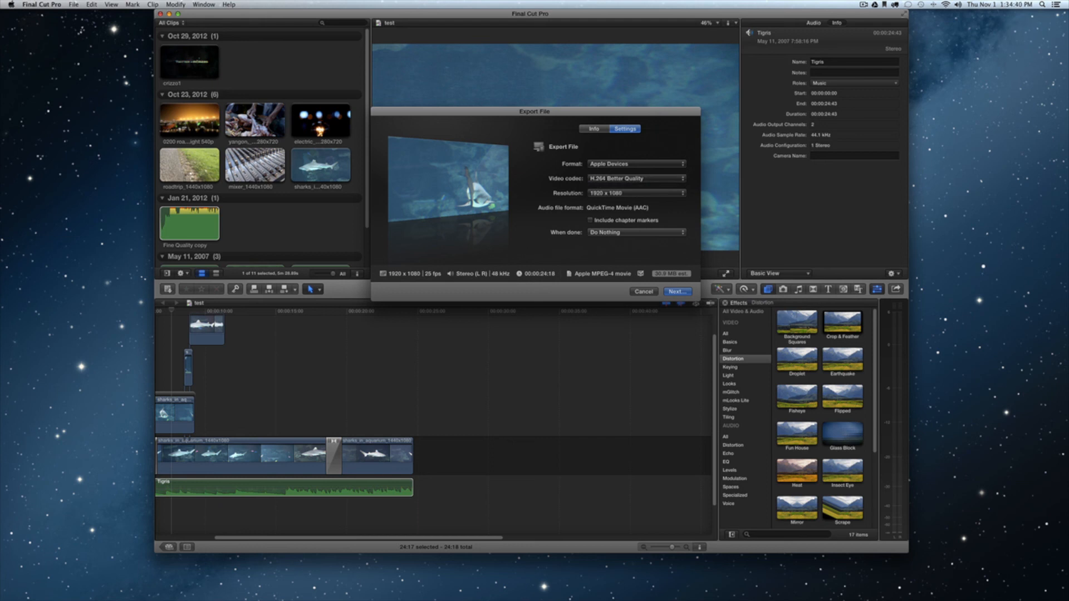
{"action": "left_click", "coordinate": [635, 231]}
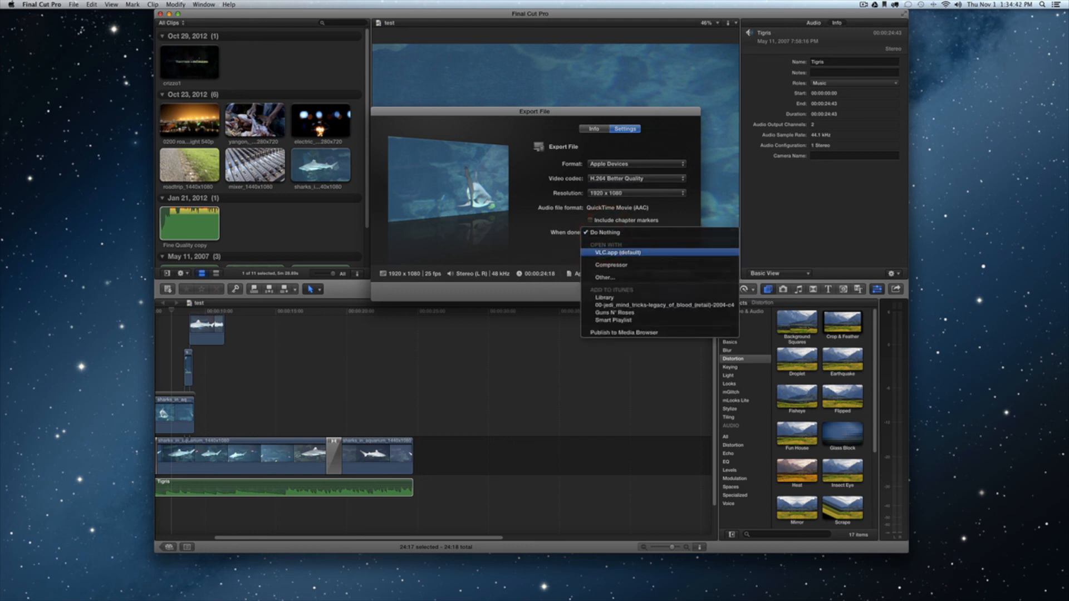
{"action": "mouse_move", "coordinate": [614, 320]}
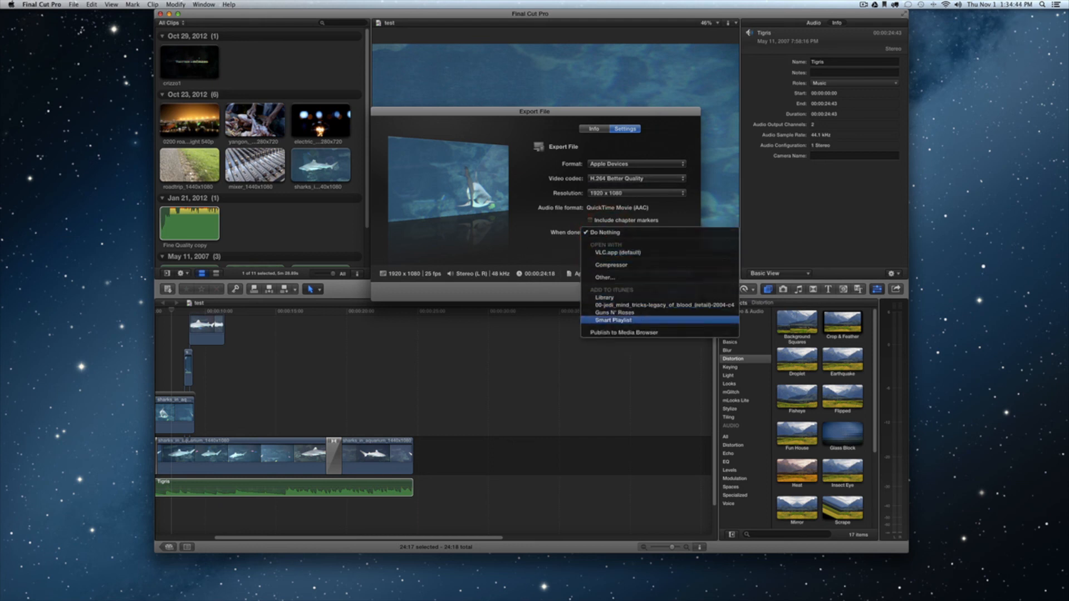
{"action": "left_click", "coordinate": [604, 232]}
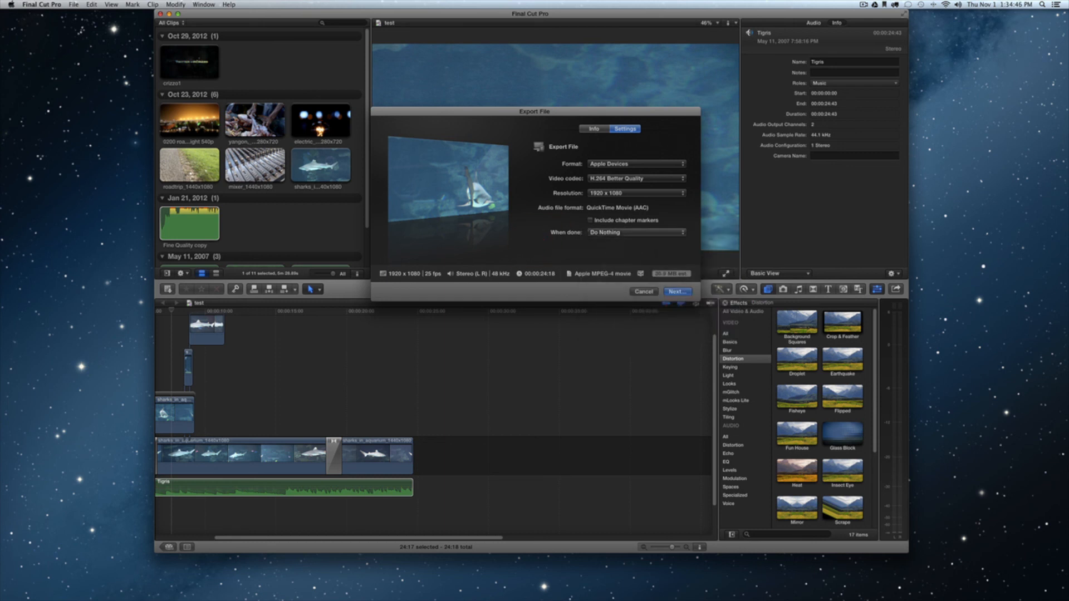
Set the export format to Web Hosting, keeping 1920 x 1080 resolution.
{"action": "left_click", "coordinate": [634, 163]}
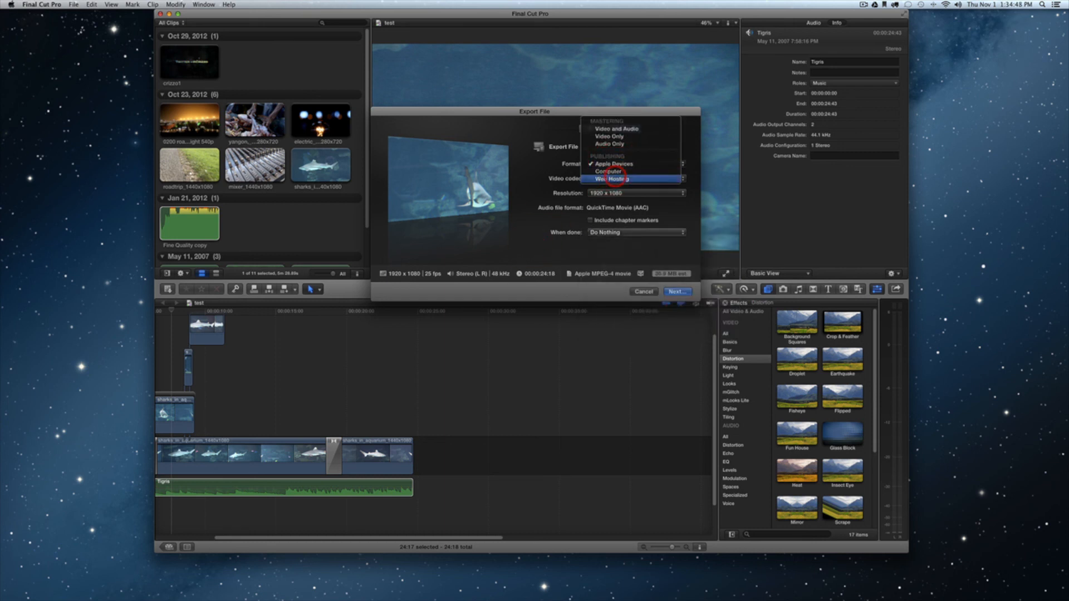
{"action": "left_click", "coordinate": [612, 179]}
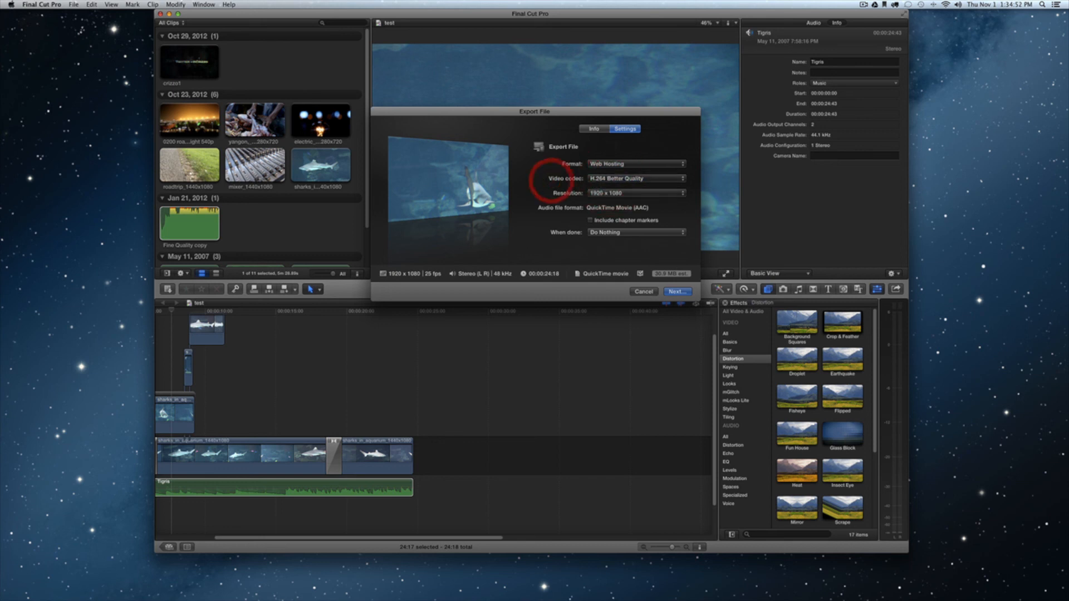
{"action": "left_click", "coordinate": [634, 193]}
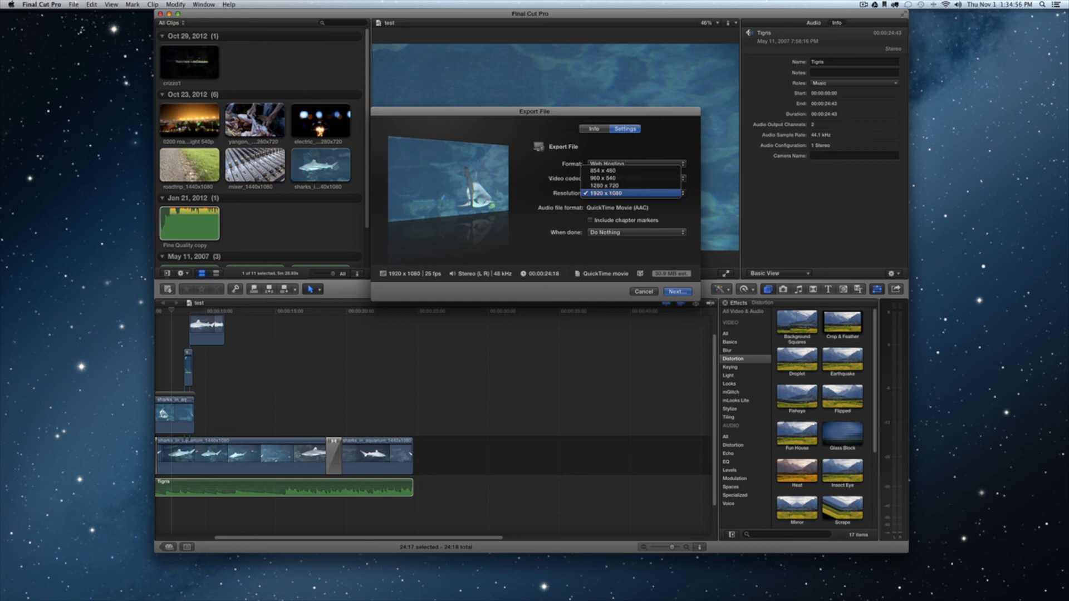
{"action": "left_click", "coordinate": [605, 193]}
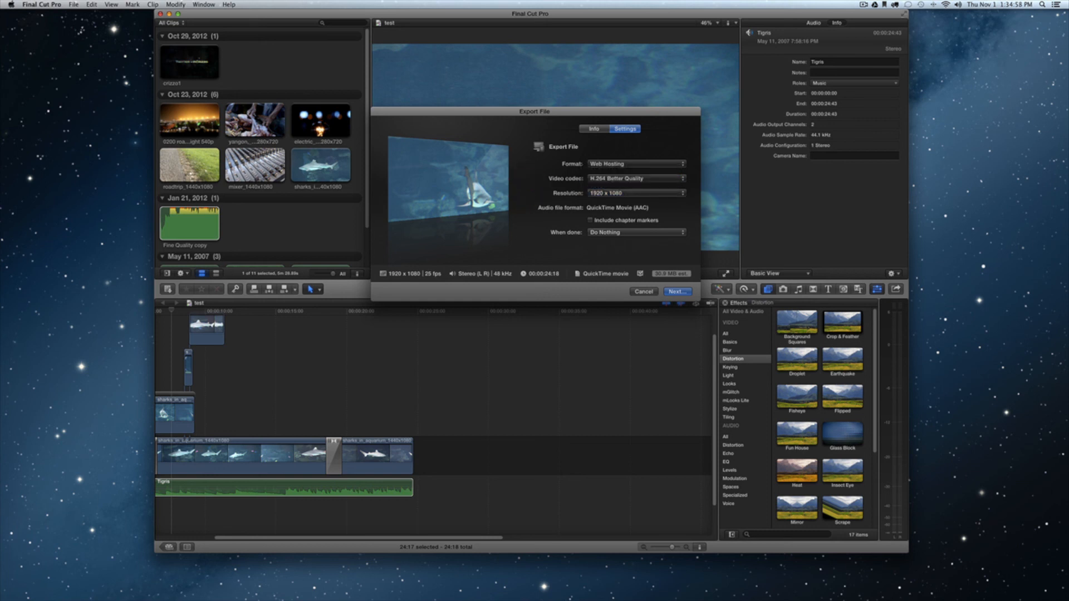
{"action": "left_click", "coordinate": [634, 164]}
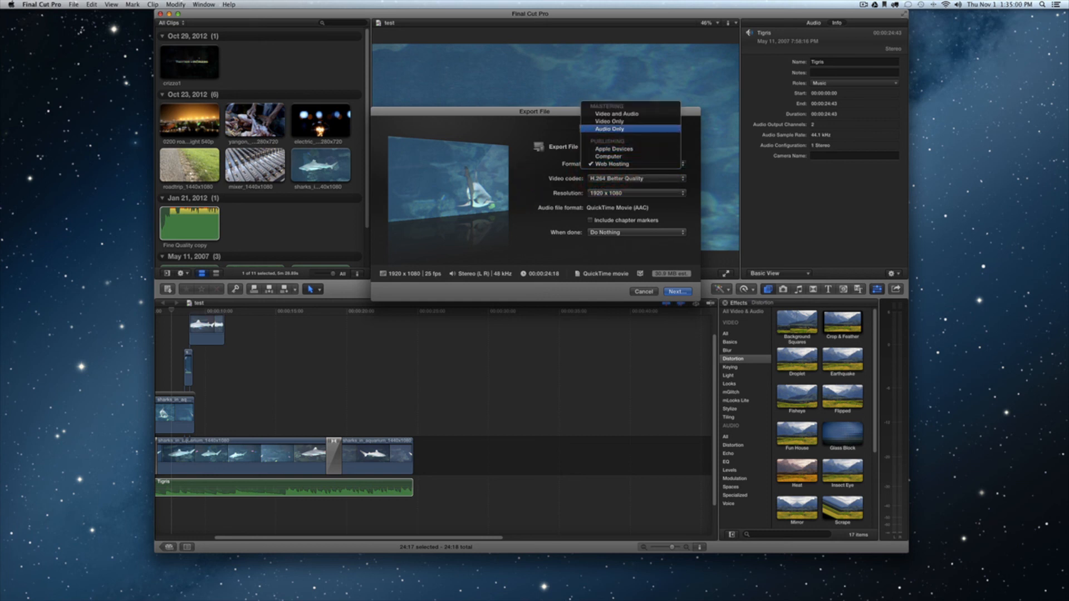
Set the format to Video and Audio with the H.264 codec and check device compatibility.
{"action": "left_click", "coordinate": [610, 114]}
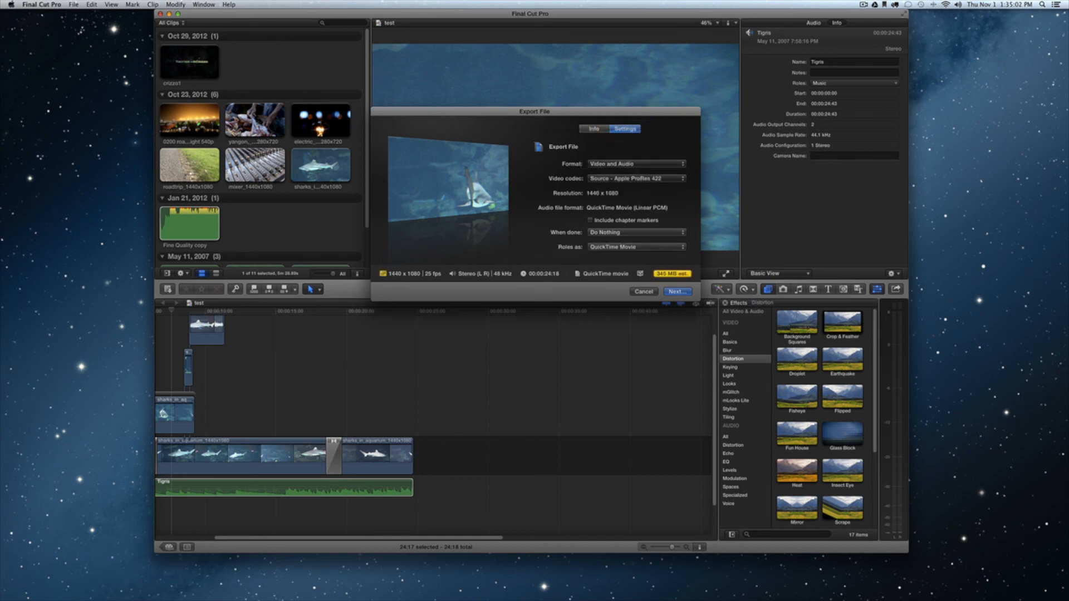
{"action": "left_click", "coordinate": [634, 178]}
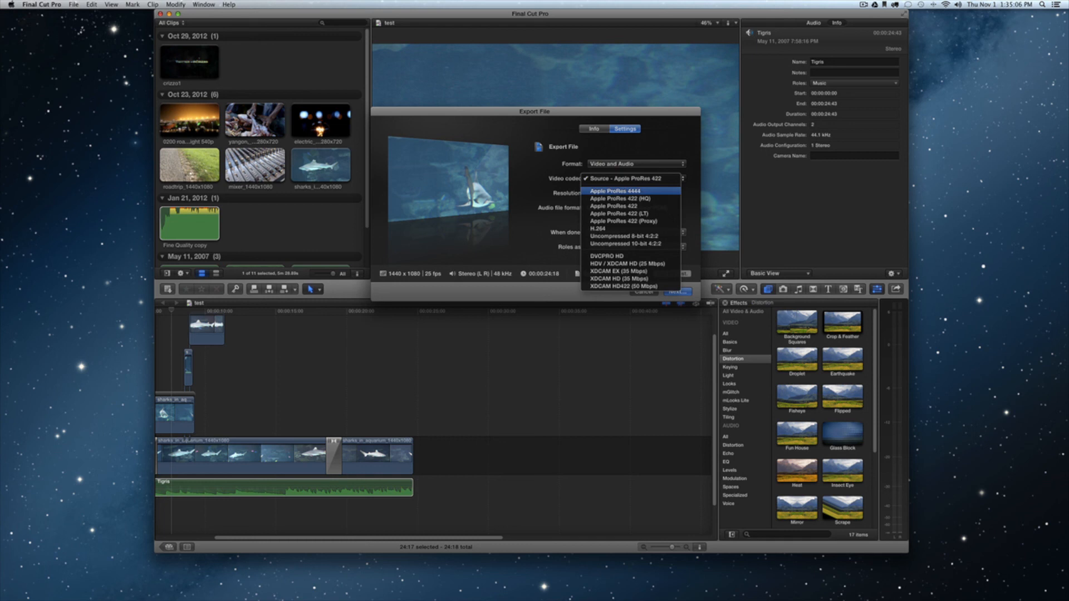
{"action": "mouse_move", "coordinate": [628, 244]}
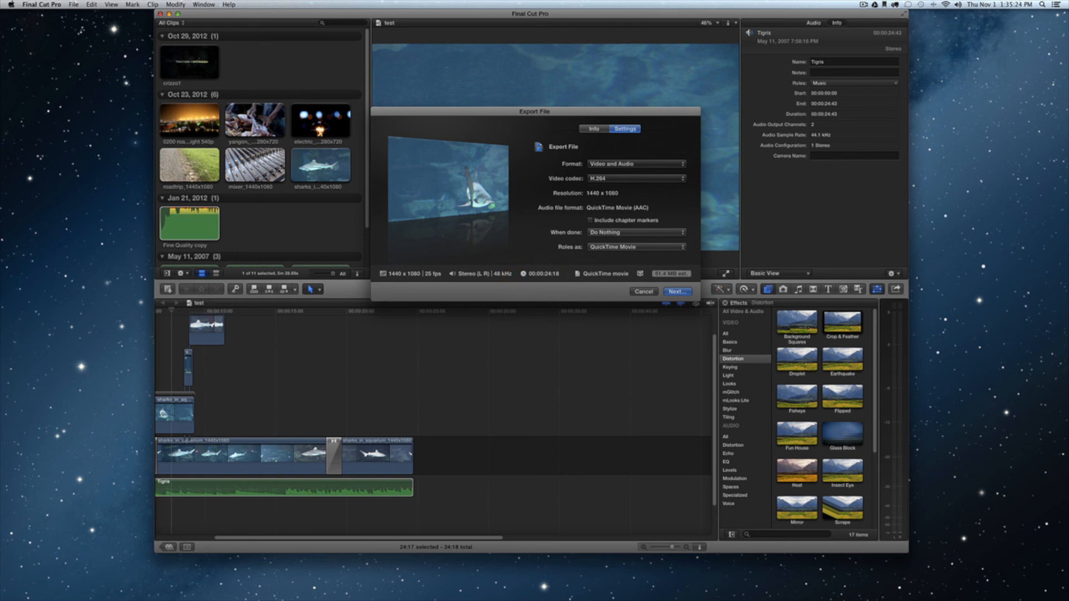
{"action": "left_click", "coordinate": [634, 164]}
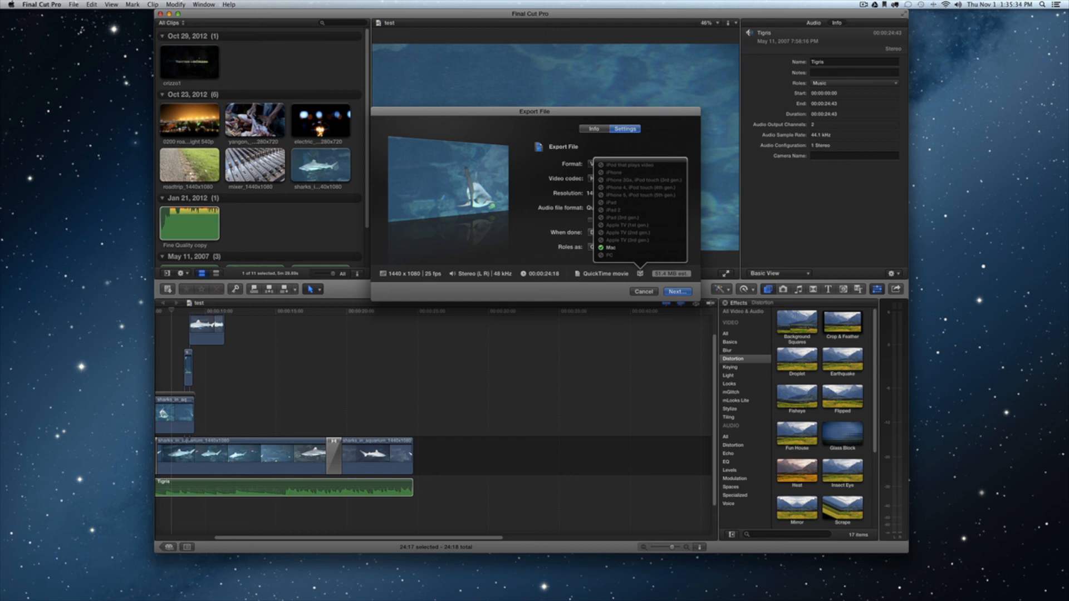
{"action": "left_click", "coordinate": [635, 163]}
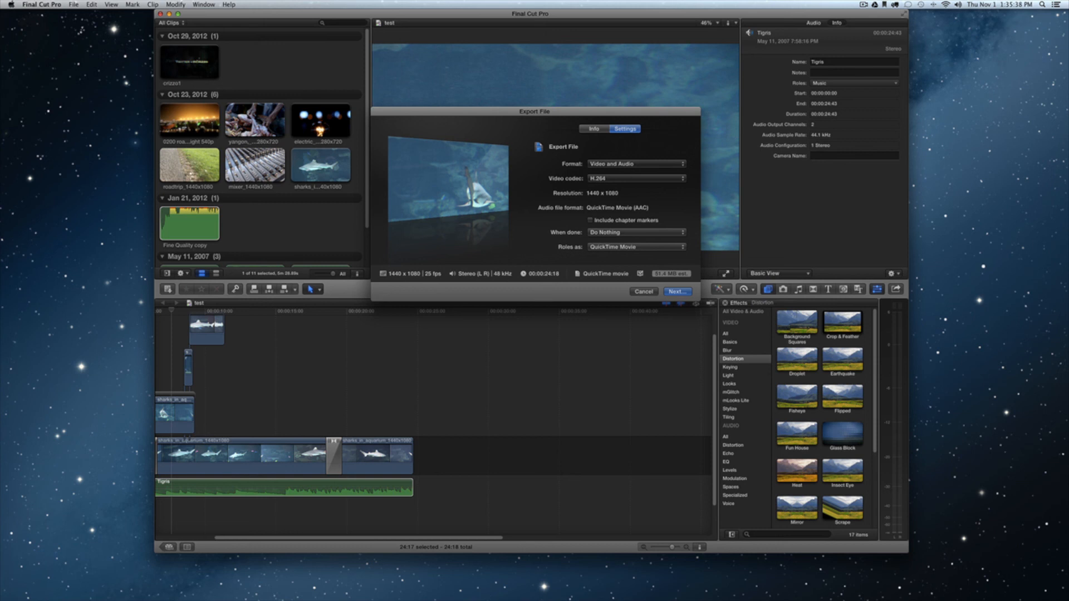
{"action": "left_click", "coordinate": [675, 291]}
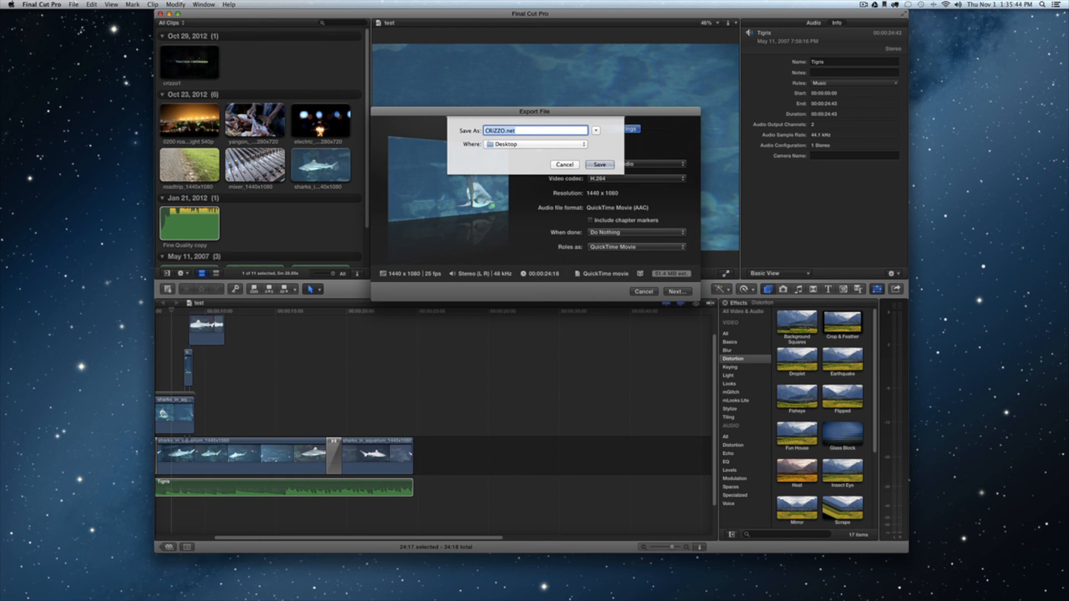
{"action": "left_click", "coordinate": [598, 164]}
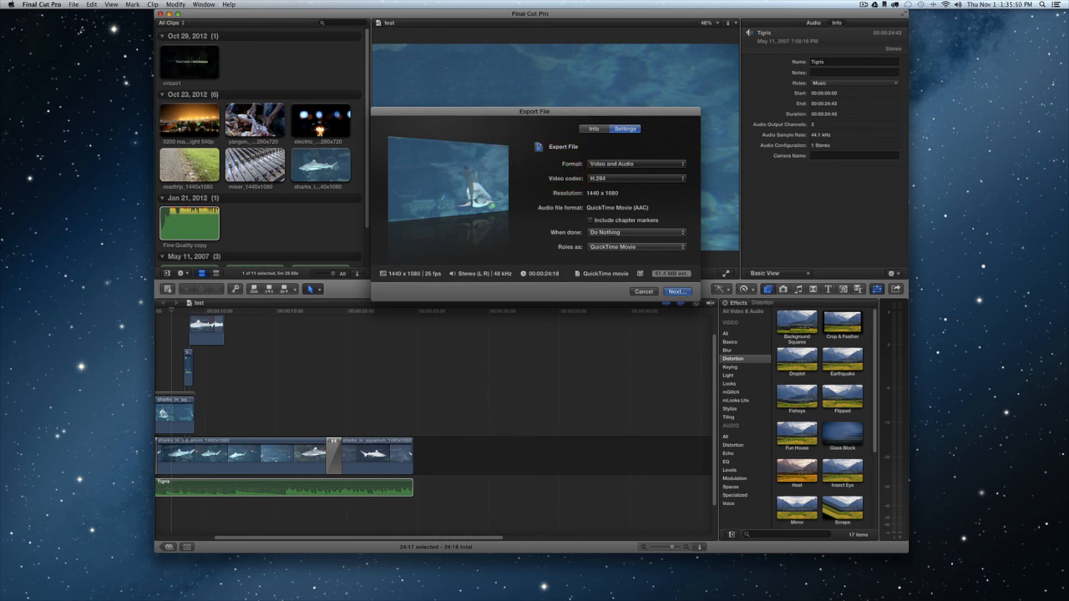
Cancel the file export and share the 'test' project to YouTube instead.
{"action": "left_click", "coordinate": [642, 292]}
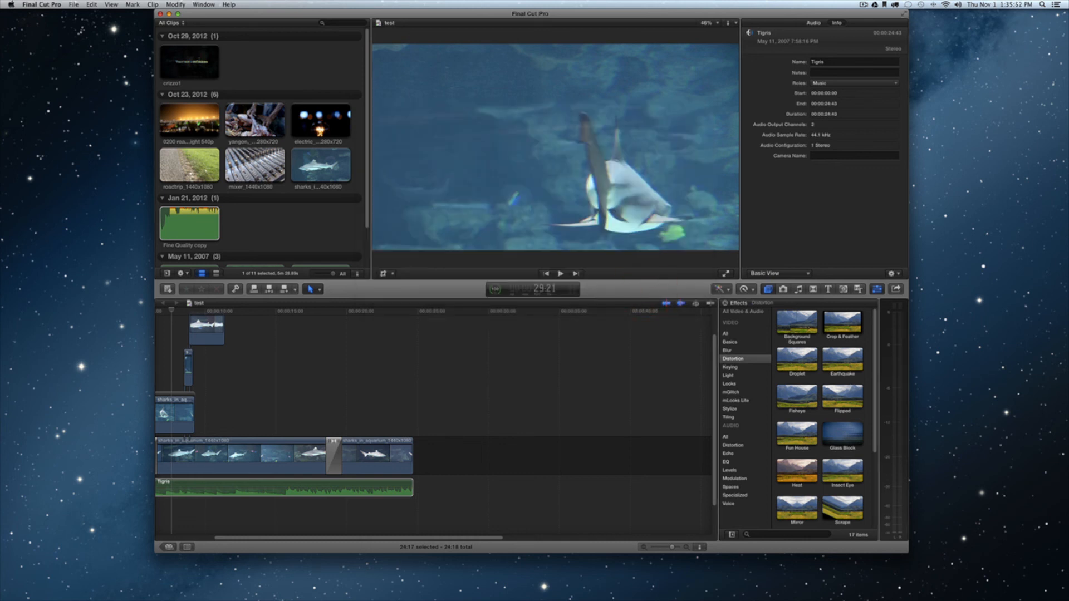
{"action": "left_click", "coordinate": [895, 289]}
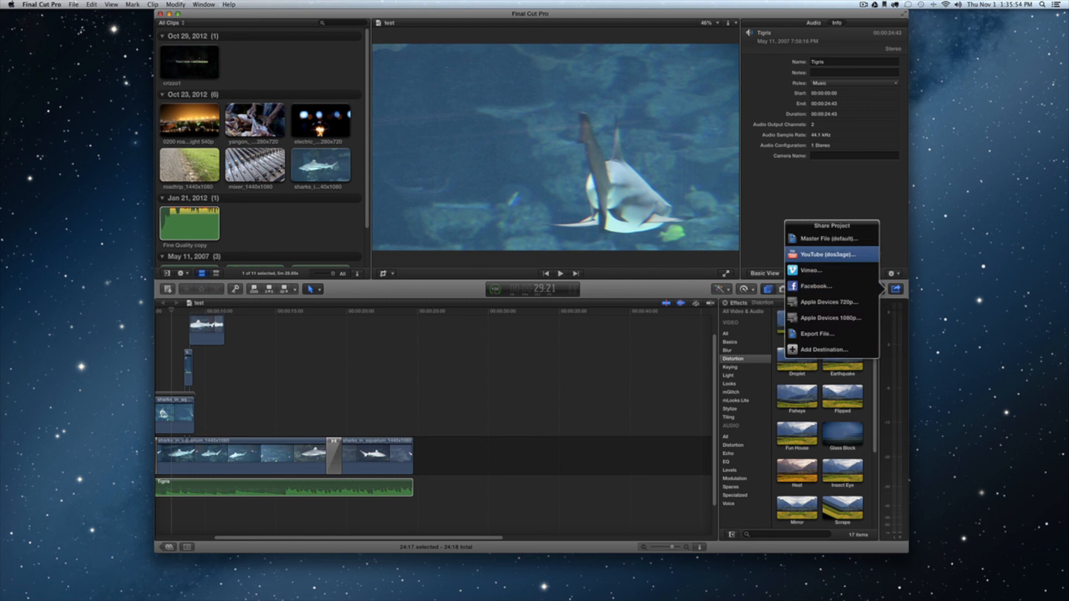
{"action": "left_click", "coordinate": [829, 254]}
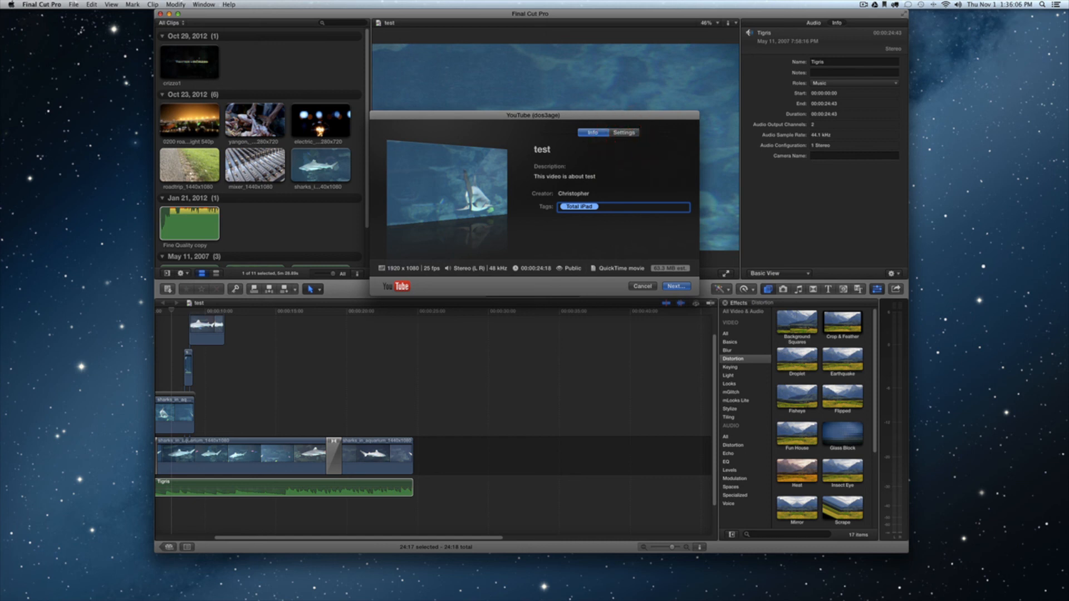
Keep HD 1080p resolution and Better quality compression, then close the YouTube share.
{"action": "left_click", "coordinate": [622, 132]}
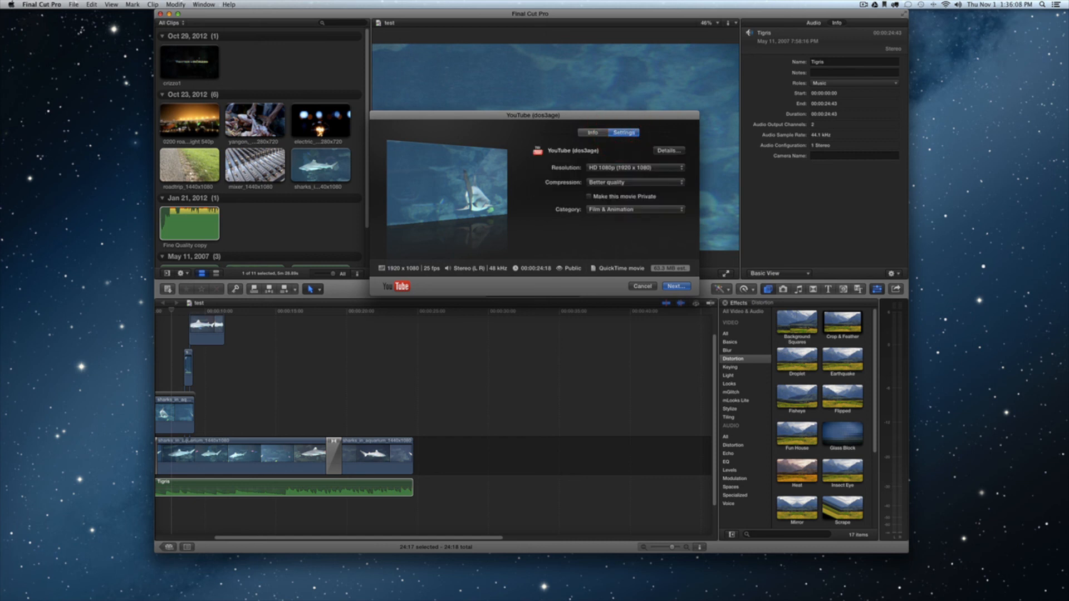
{"action": "left_click", "coordinate": [634, 167]}
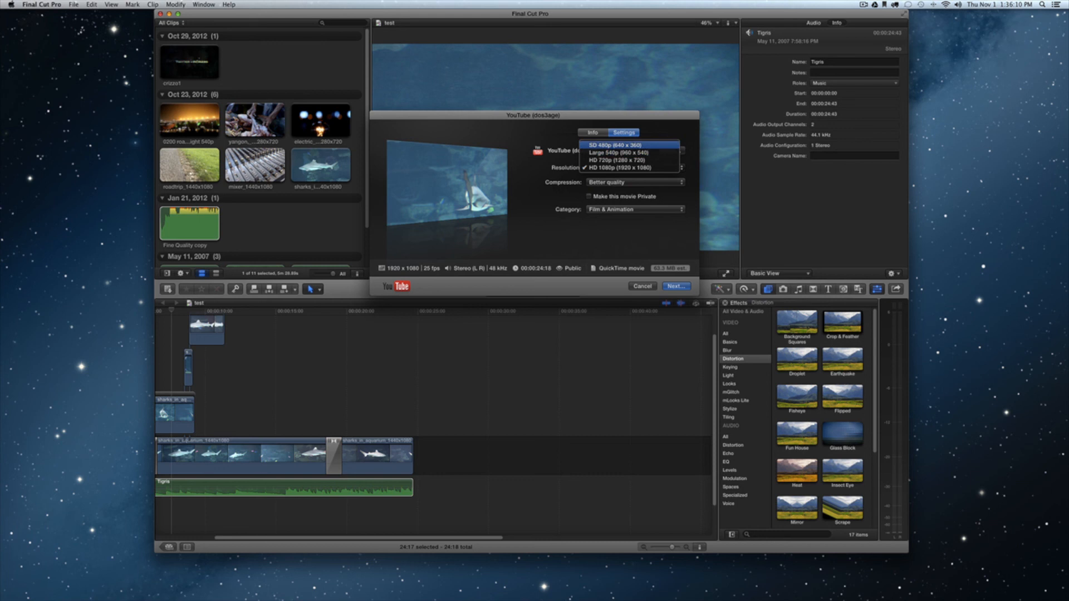
{"action": "left_click", "coordinate": [628, 167]}
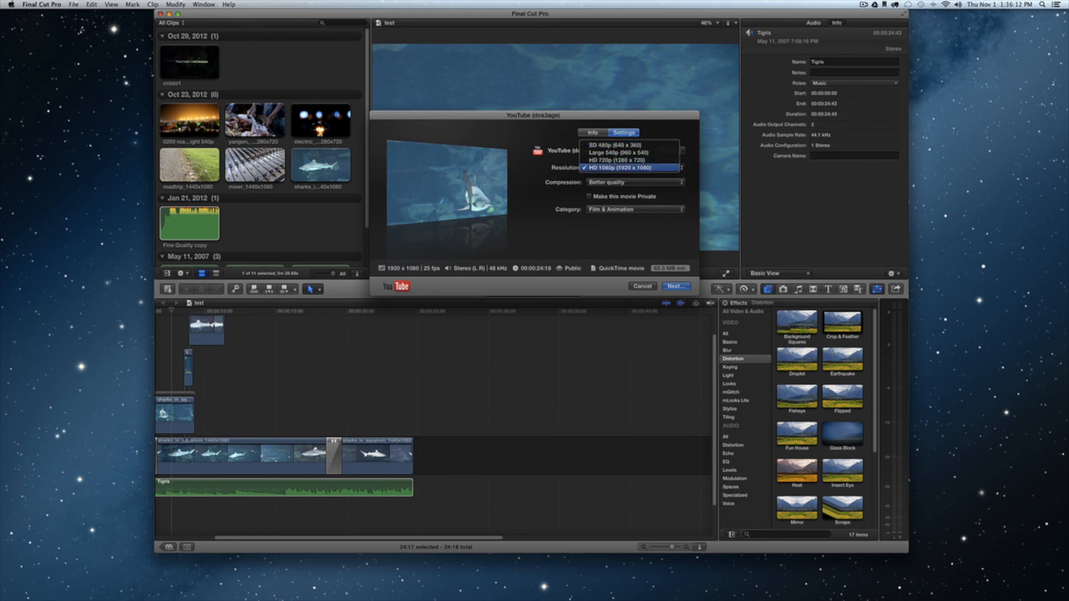
{"action": "left_click", "coordinate": [633, 168]}
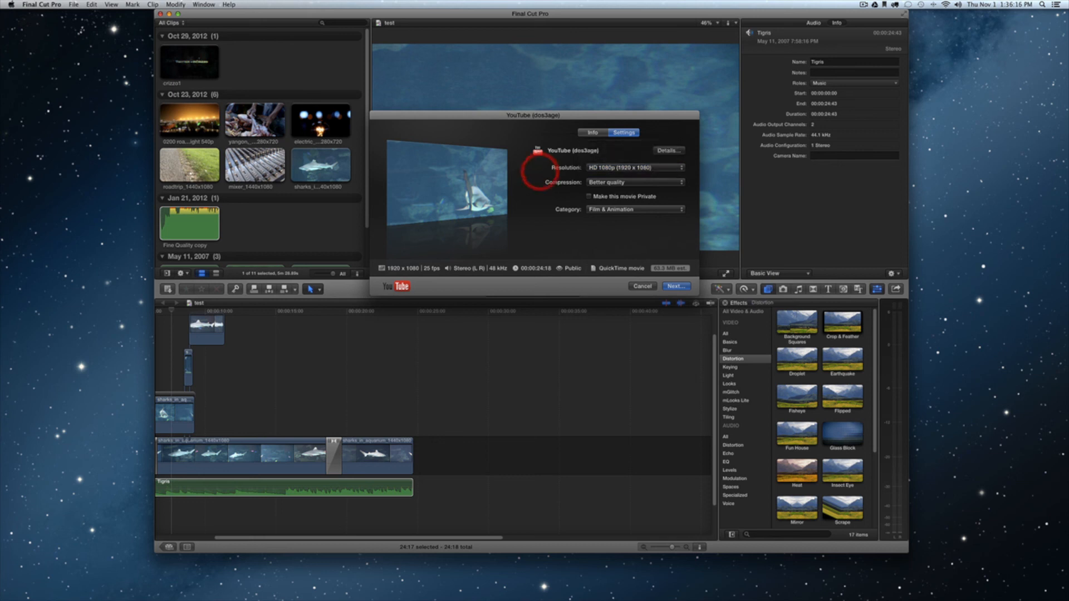
{"action": "left_click", "coordinate": [634, 182]}
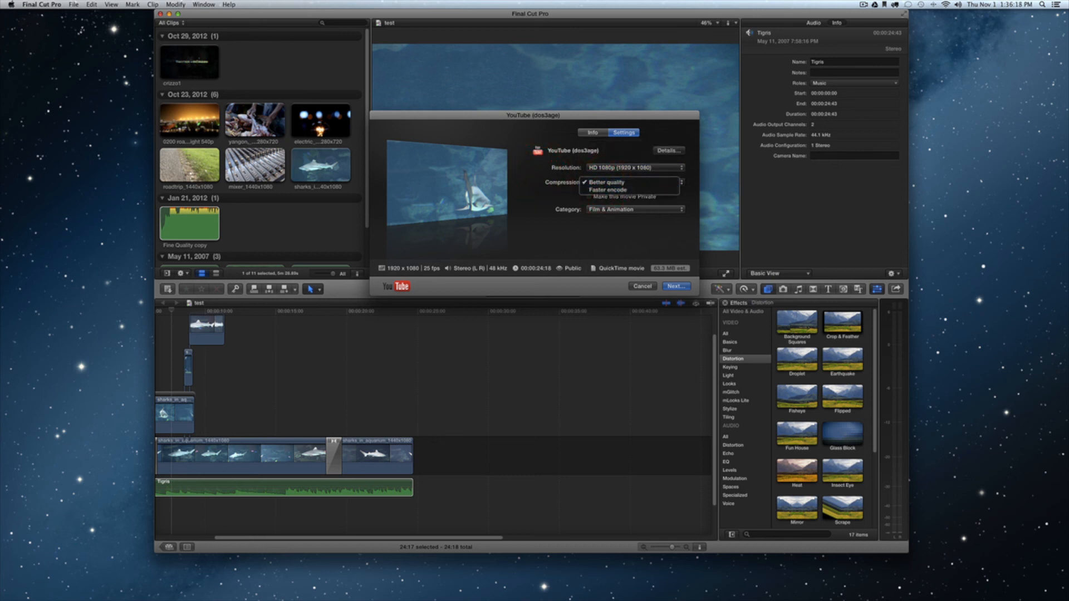
{"action": "left_click", "coordinate": [604, 182]}
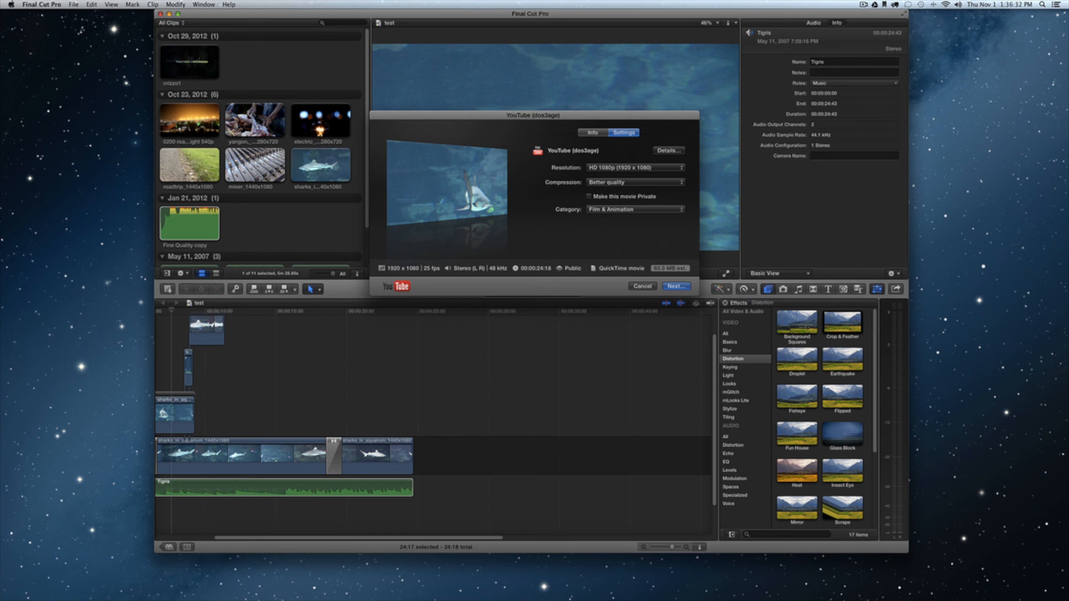
{"action": "left_click", "coordinate": [591, 132]}
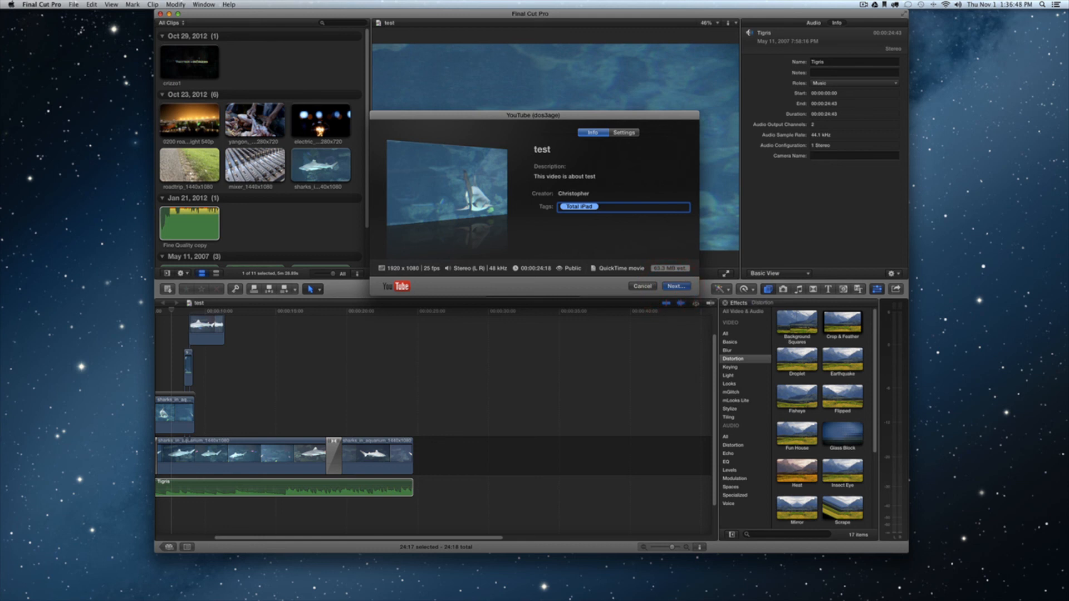
{"action": "left_click", "coordinate": [674, 285]}
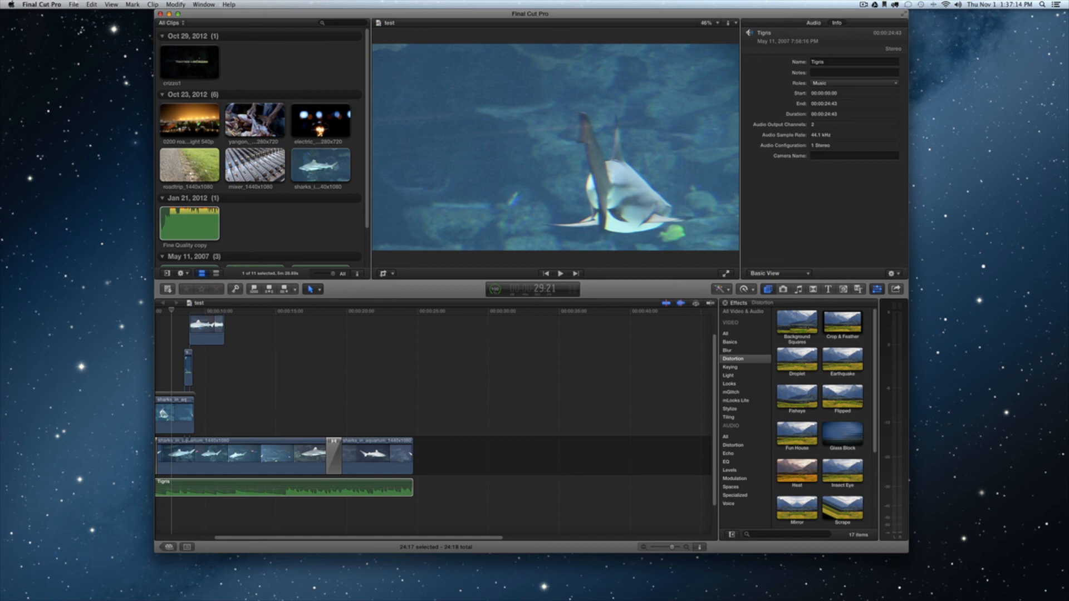
Reopen the Share menu listing Master File, YouTube, Vimeo, Facebook, Apple Devices and Export File.
{"action": "left_click", "coordinate": [895, 289]}
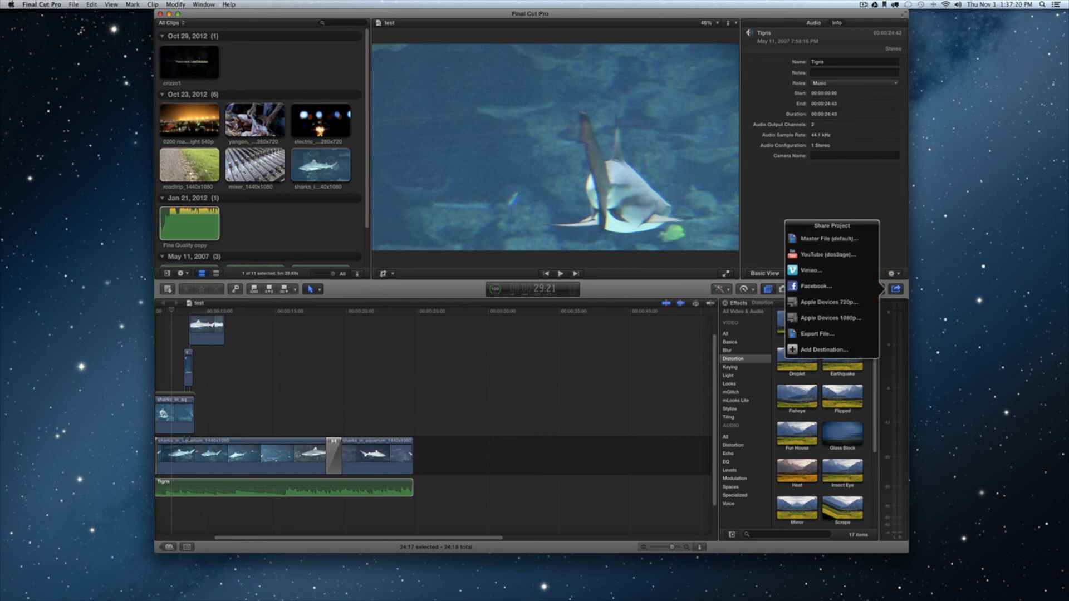
{"action": "mouse_move", "coordinate": [817, 334]}
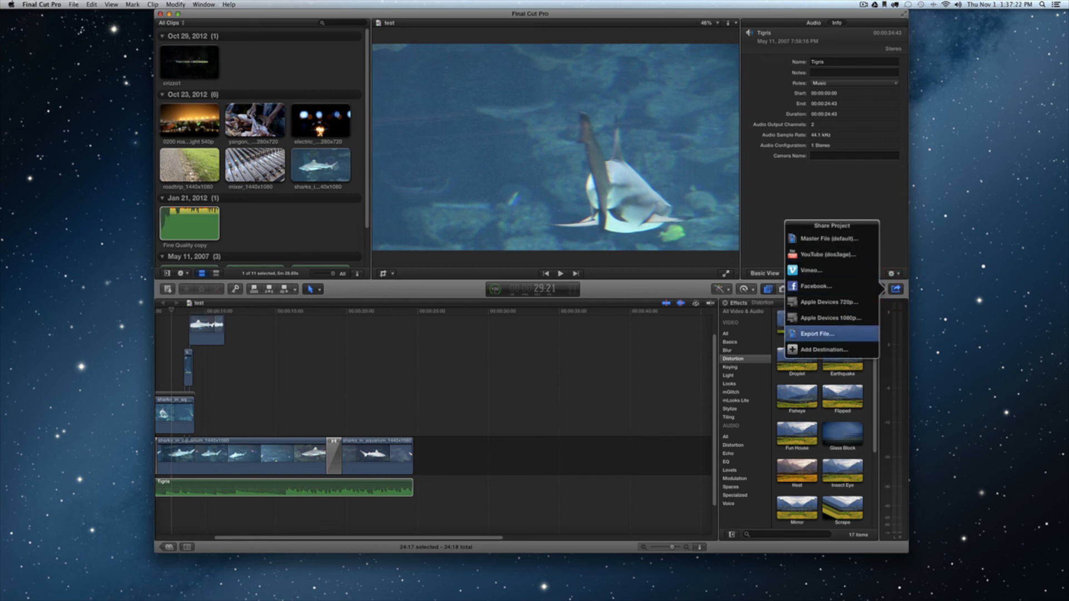
{"action": "mouse_move", "coordinate": [822, 349]}
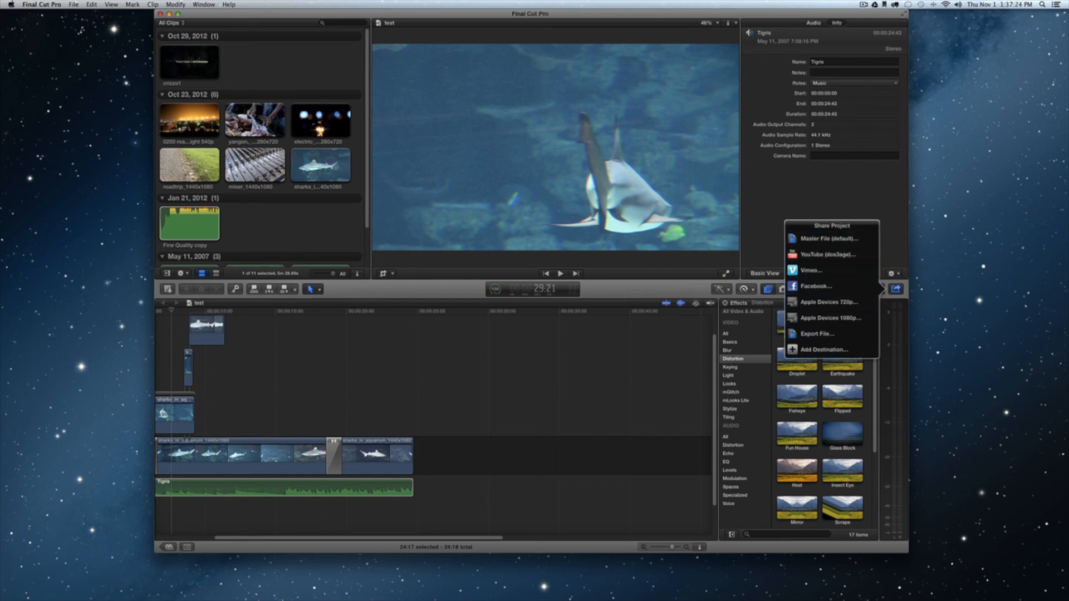